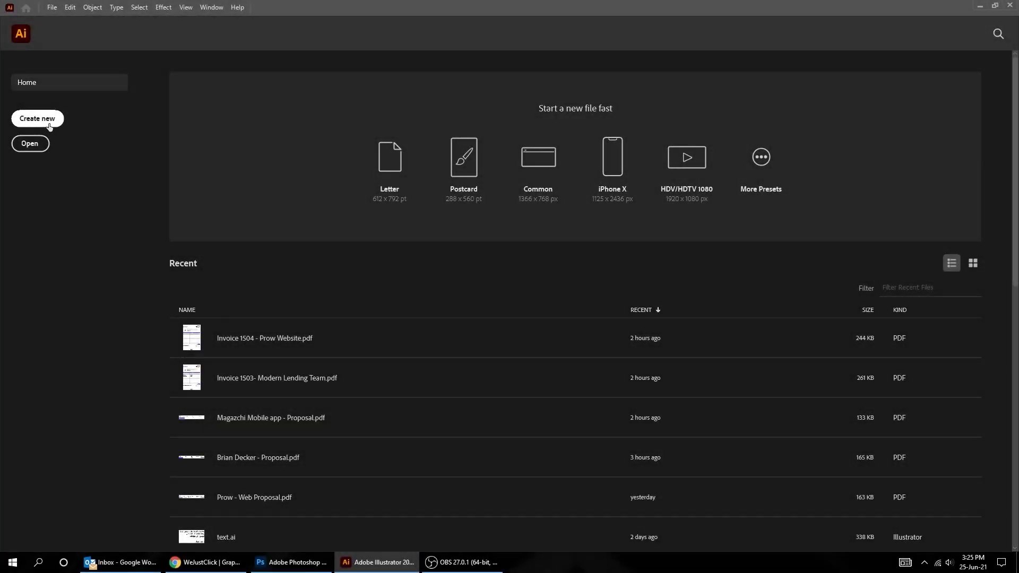
# Make a new document: 1080 px wide, 1350 px high, 10 artboards, RGB colour
pyautogui.click(37, 119)
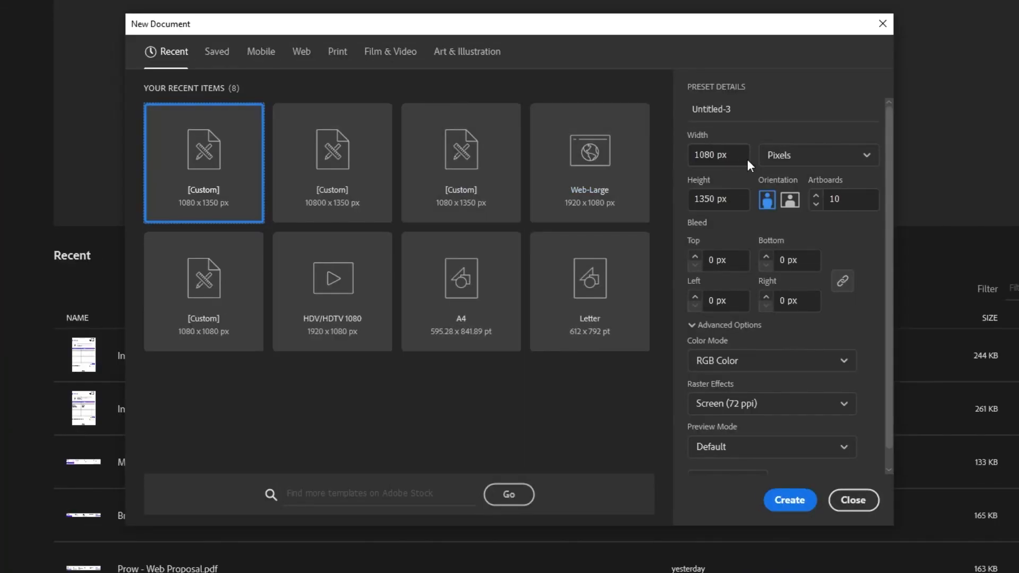
pyautogui.click(717, 154)
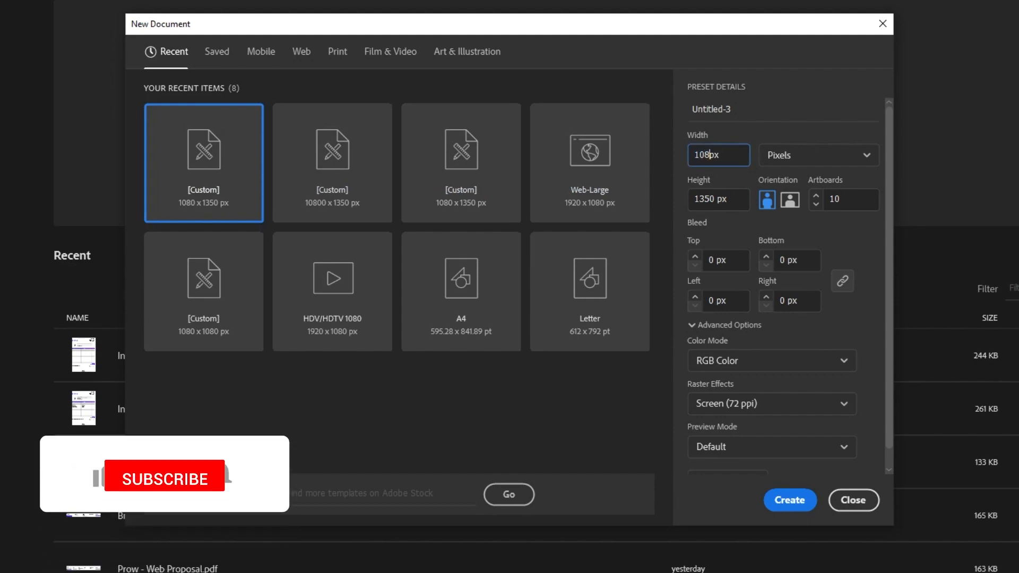
pyautogui.click(718, 199)
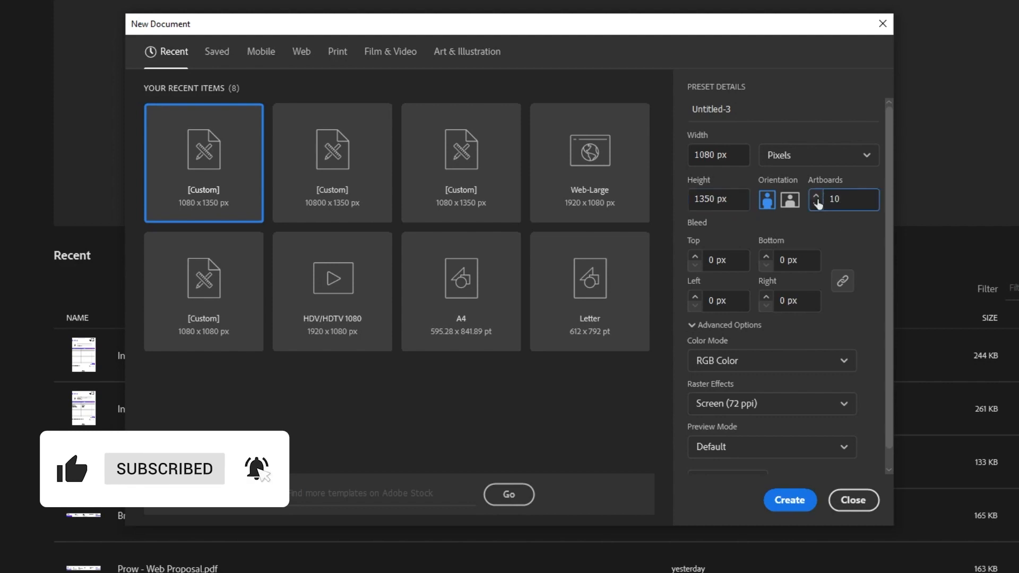
pyautogui.click(851, 199)
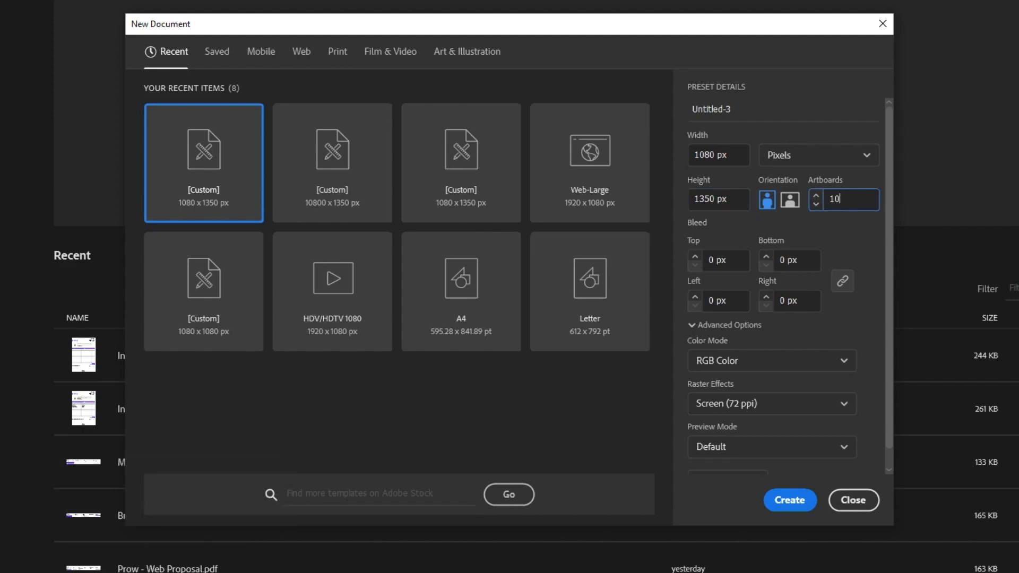
pyautogui.click(771, 361)
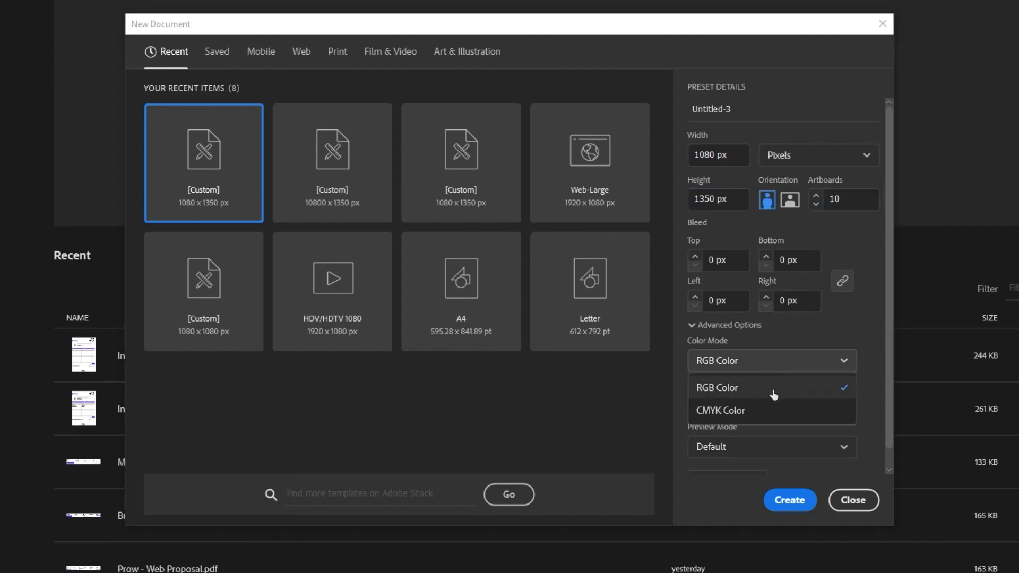
pyautogui.click(717, 387)
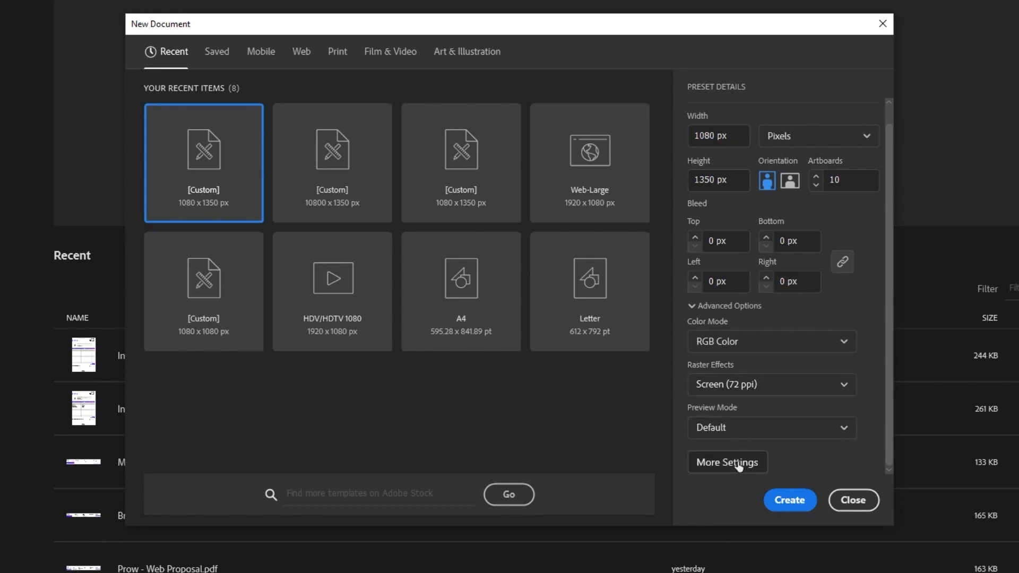
pyautogui.click(727, 462)
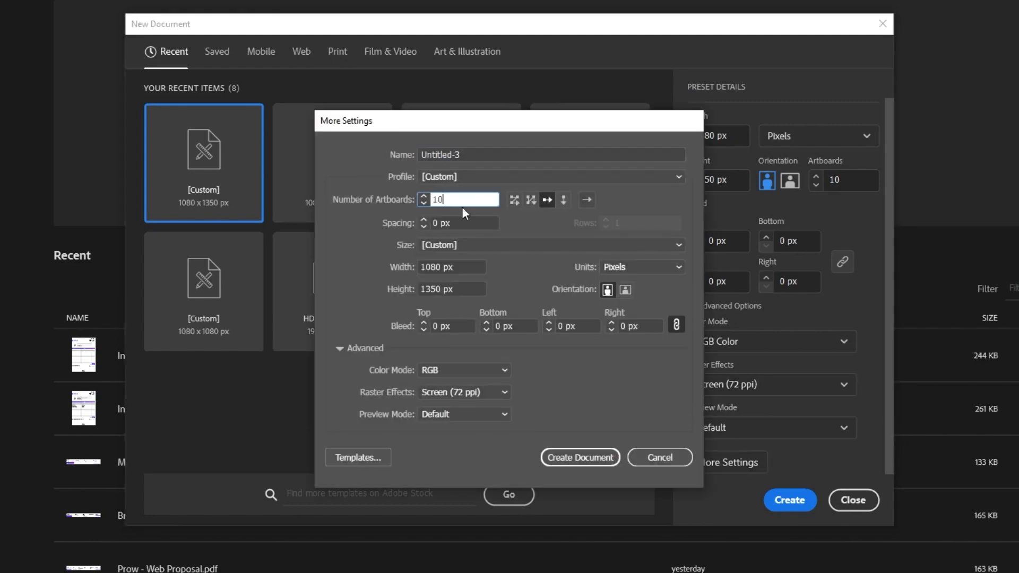
pyautogui.click(461, 223)
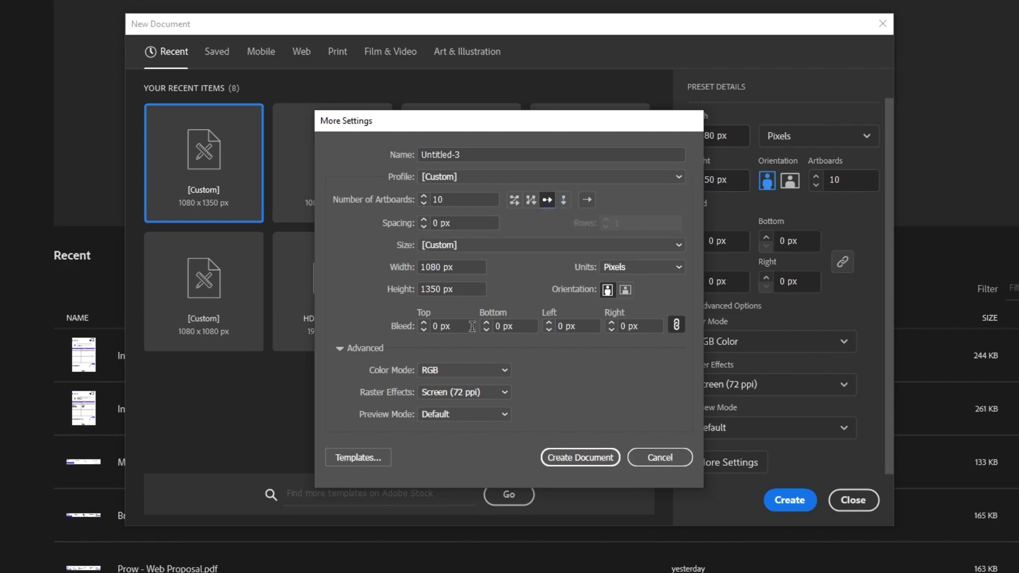
pyautogui.click(579, 457)
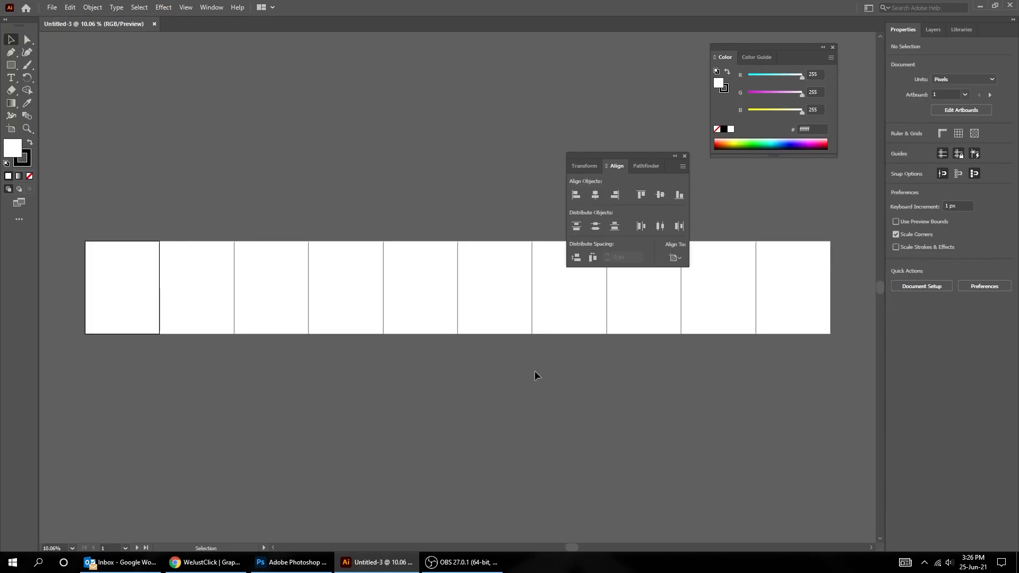
pyautogui.moveTo(492, 356)
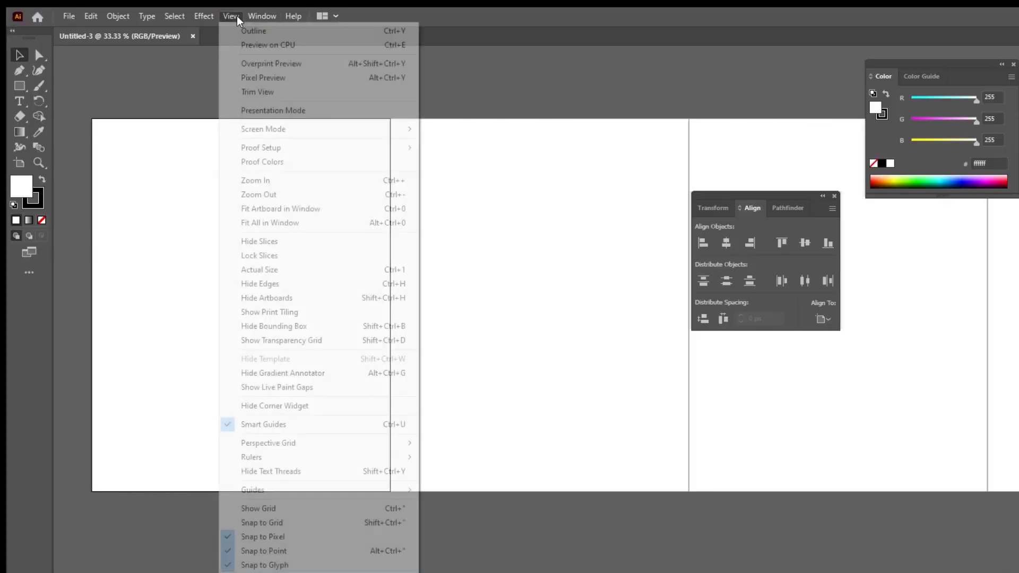
pyautogui.moveTo(324, 270)
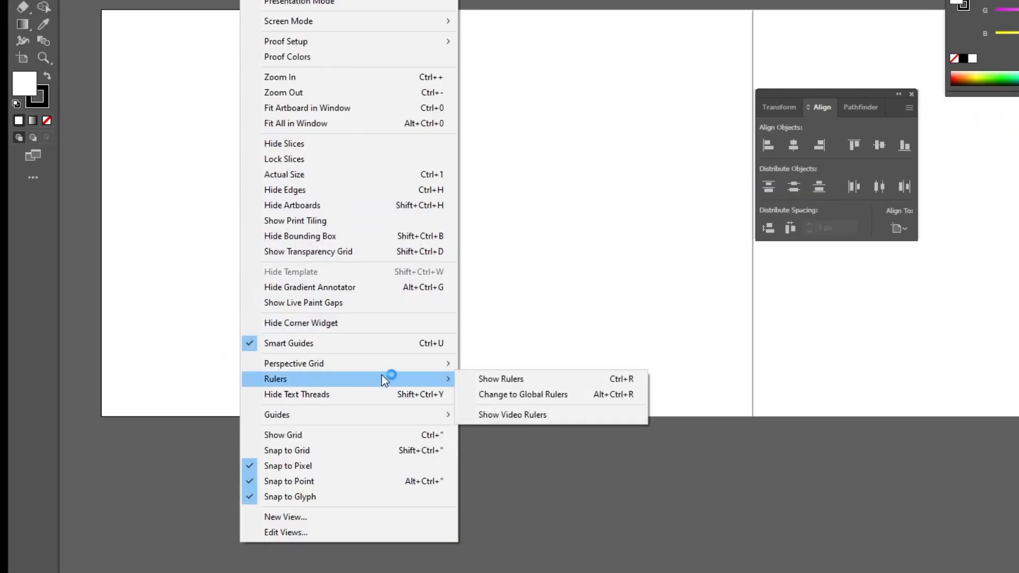
# Show the rulers along the top and left canvas edges (Ctrl+R)
pyautogui.click(501, 378)
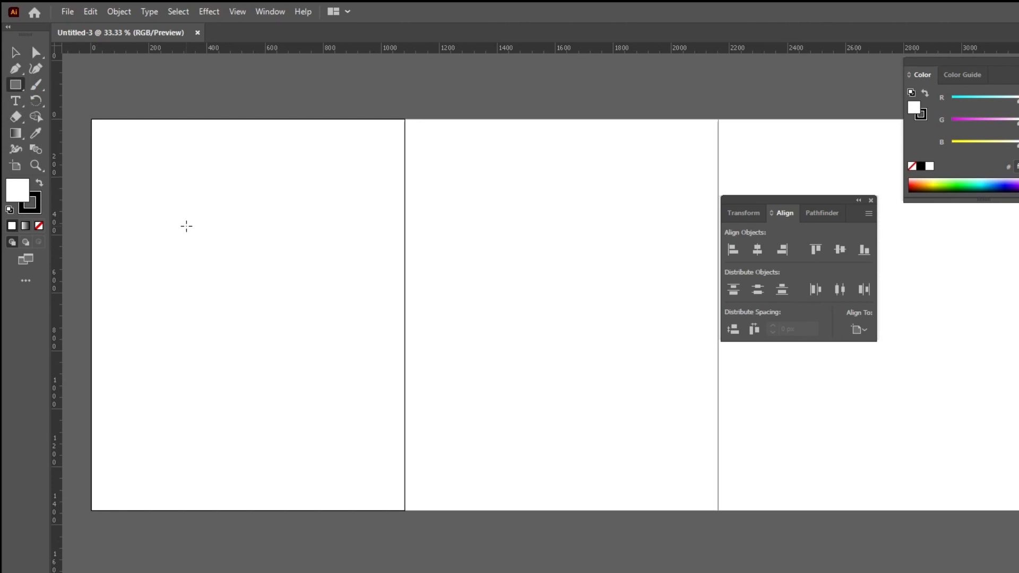
# Draw a 980 × 1080 px rectangle on the first artboard using the Rectangle dialog
pyautogui.click(186, 226)
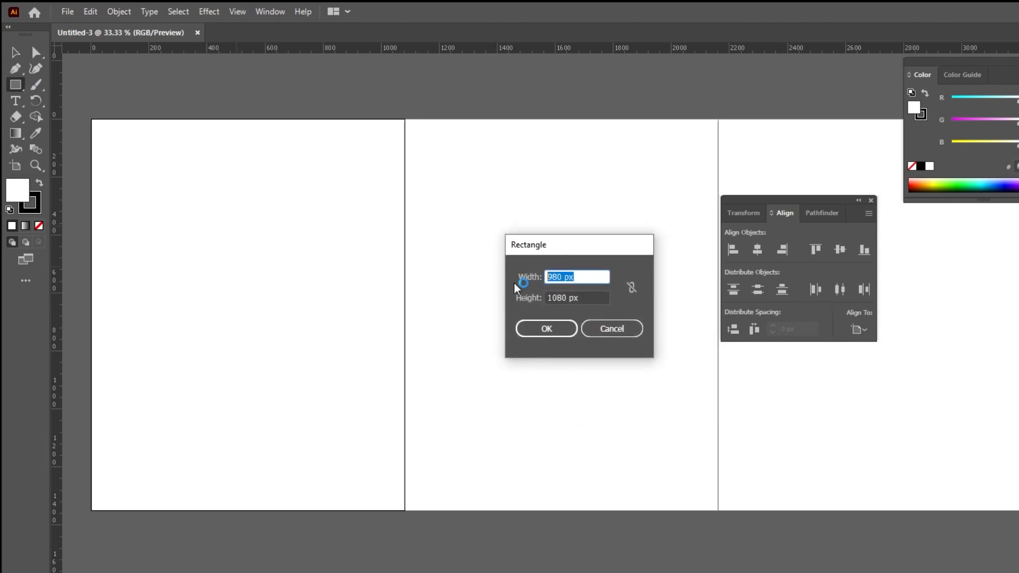
pyautogui.press('Tab')
pyautogui.write('1080')
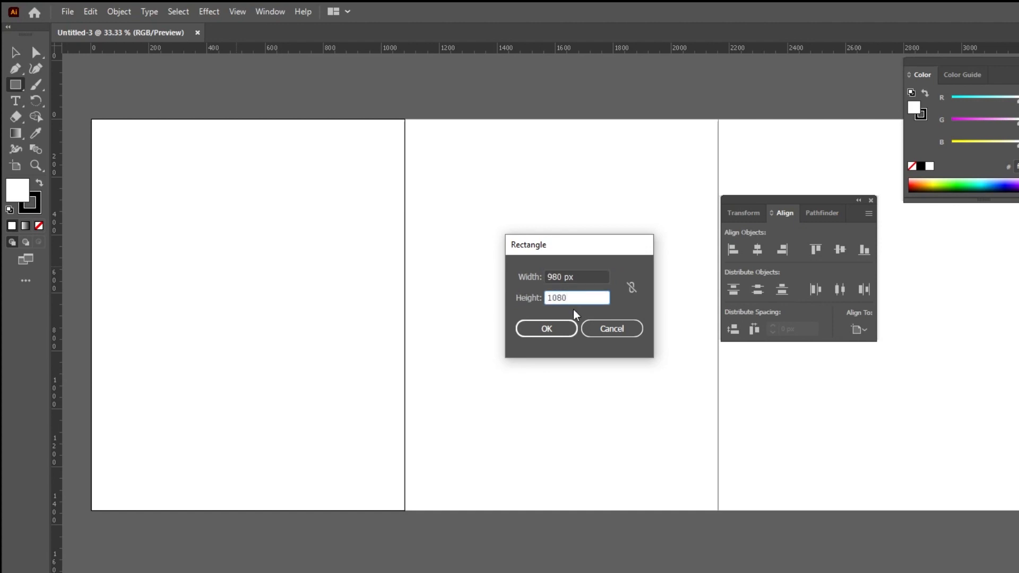
pyautogui.click(546, 328)
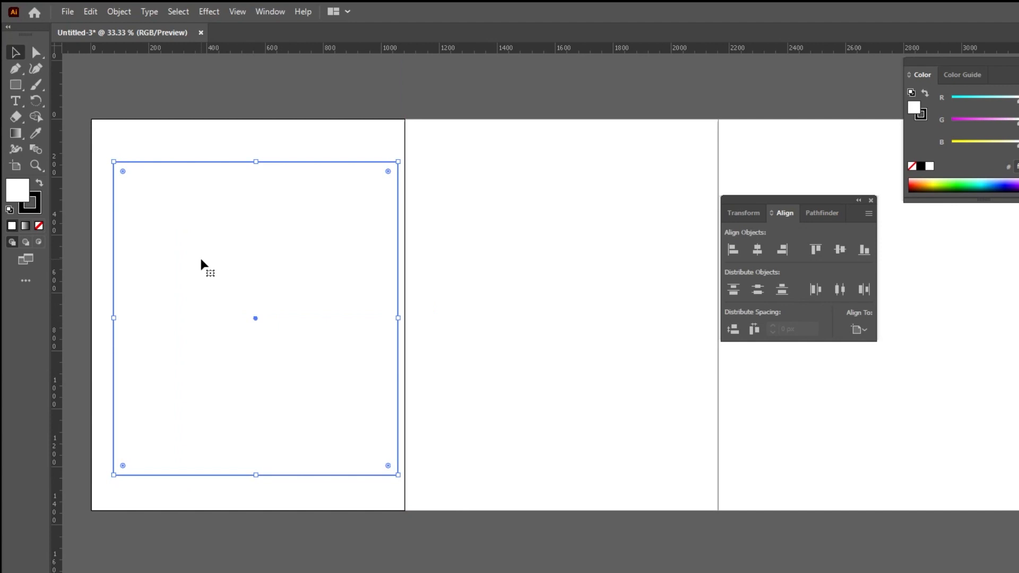
# Centre the rectangle horizontally and vertically on the first artboard with the Align panel
pyautogui.moveTo(798, 199); pyautogui.dragTo(664, 181)
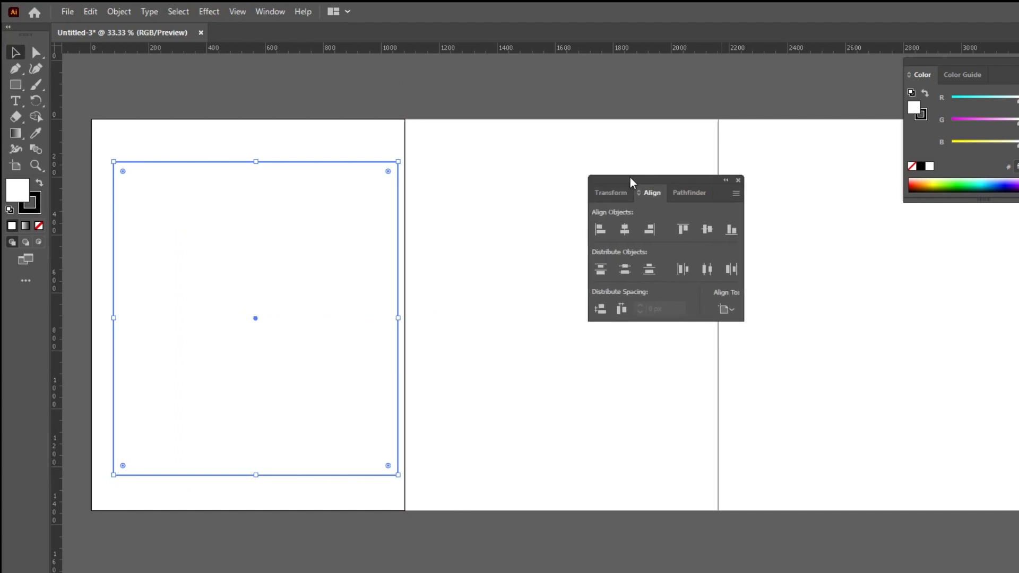
pyautogui.click(269, 11)
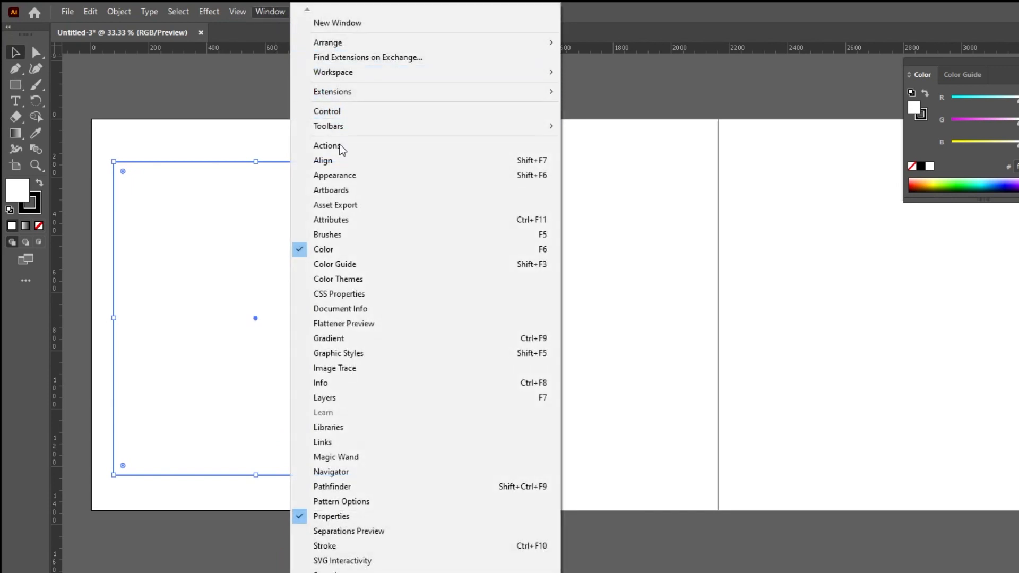
pyautogui.click(324, 159)
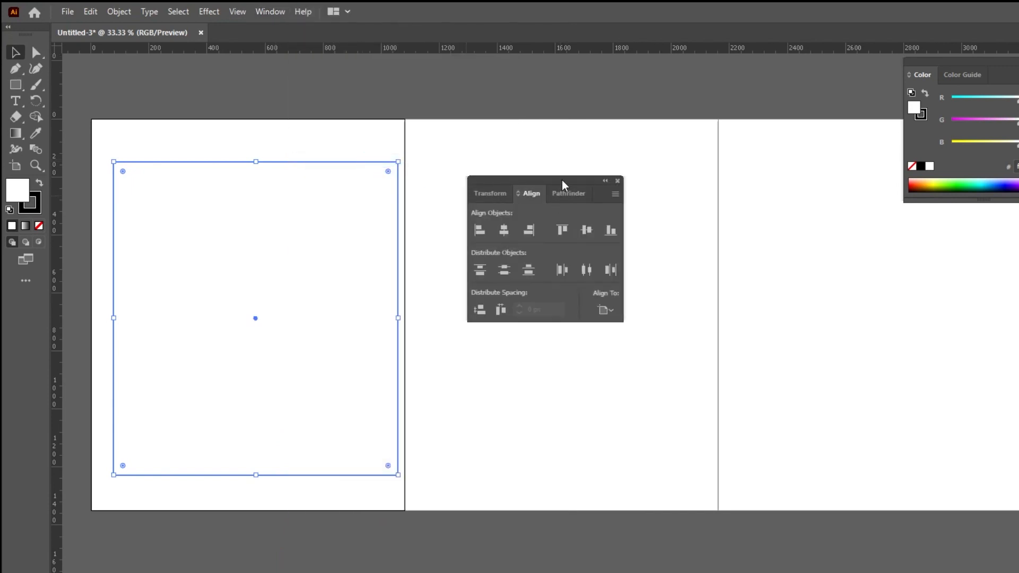
pyautogui.click(617, 309)
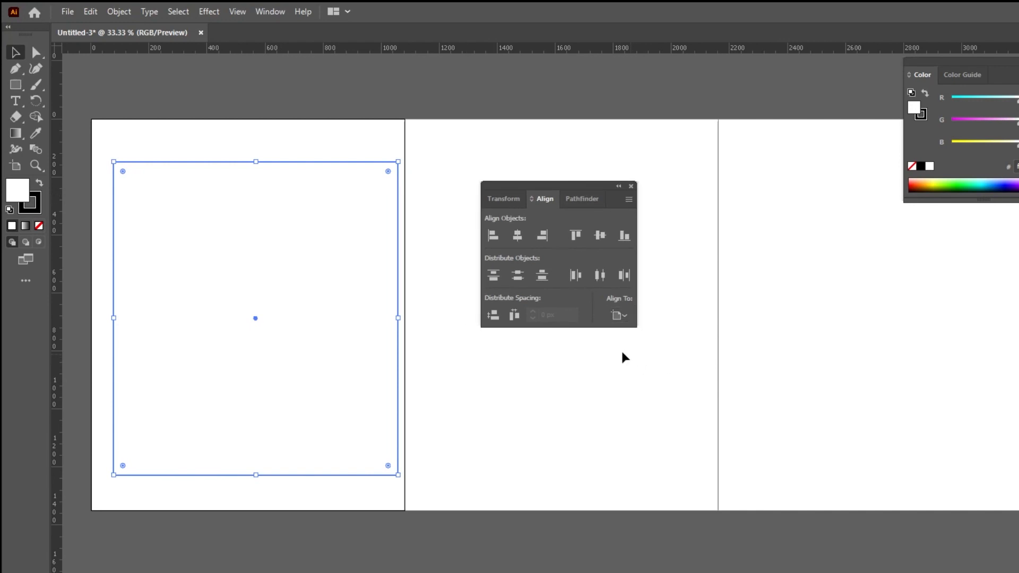
pyautogui.click(599, 235)
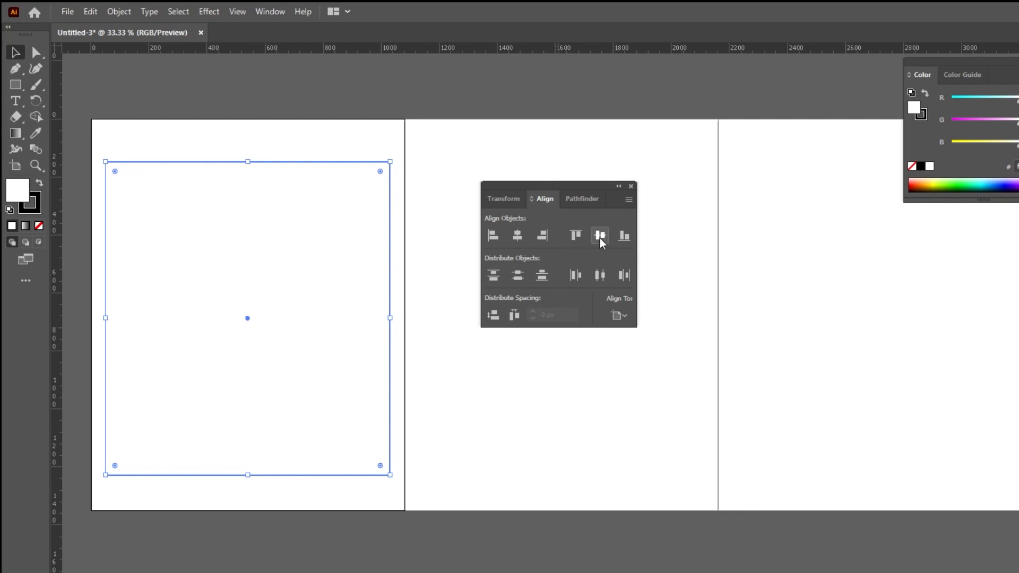
pyautogui.click(600, 235)
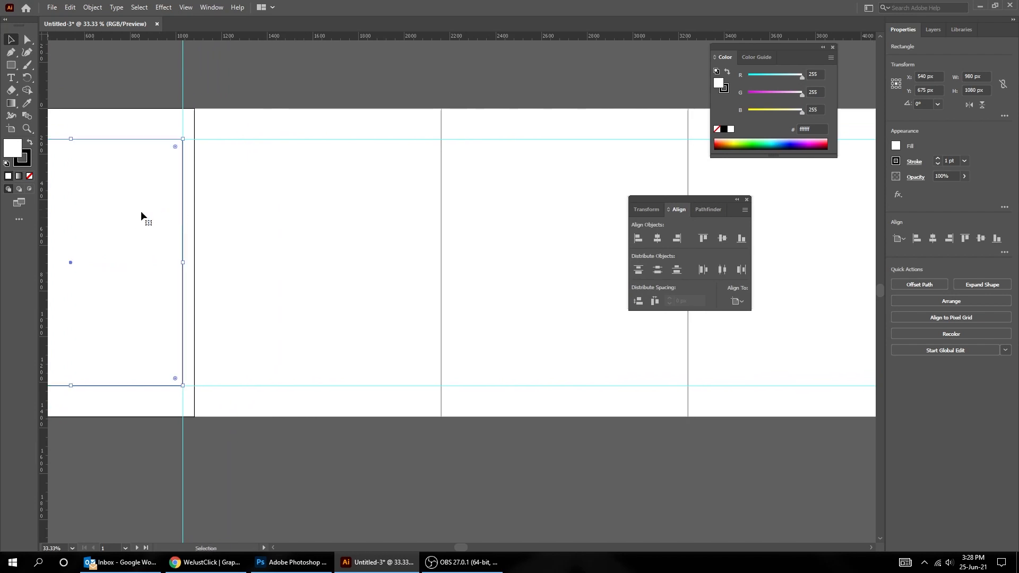
# Alt-drag copies of the 980 × 1080 rectangle onto later artboards, centring each as margin guides
pyautogui.moveTo(127, 260); pyautogui.dragTo(306, 260)
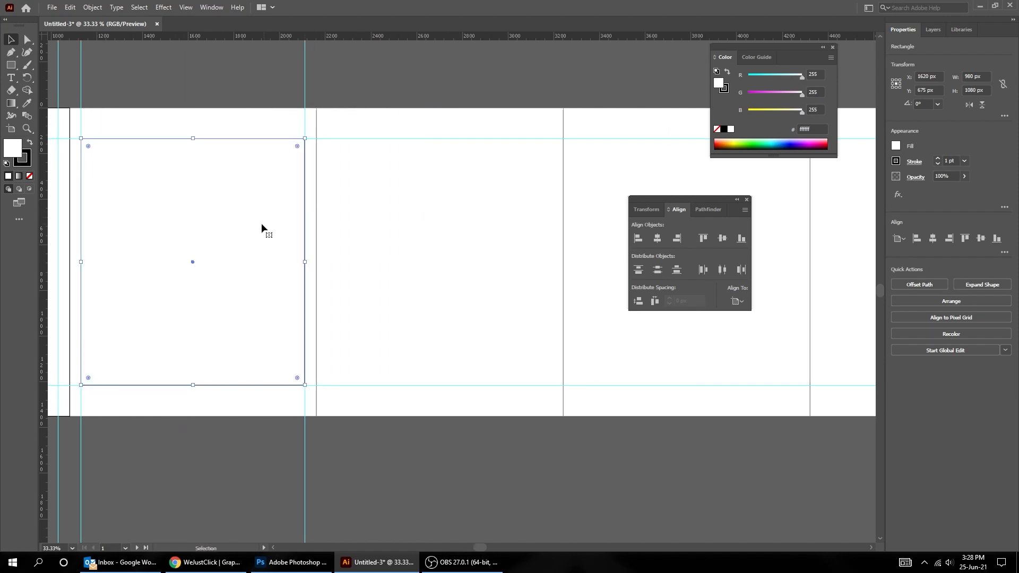
pyautogui.moveTo(191, 261); pyautogui.dragTo(431, 262)
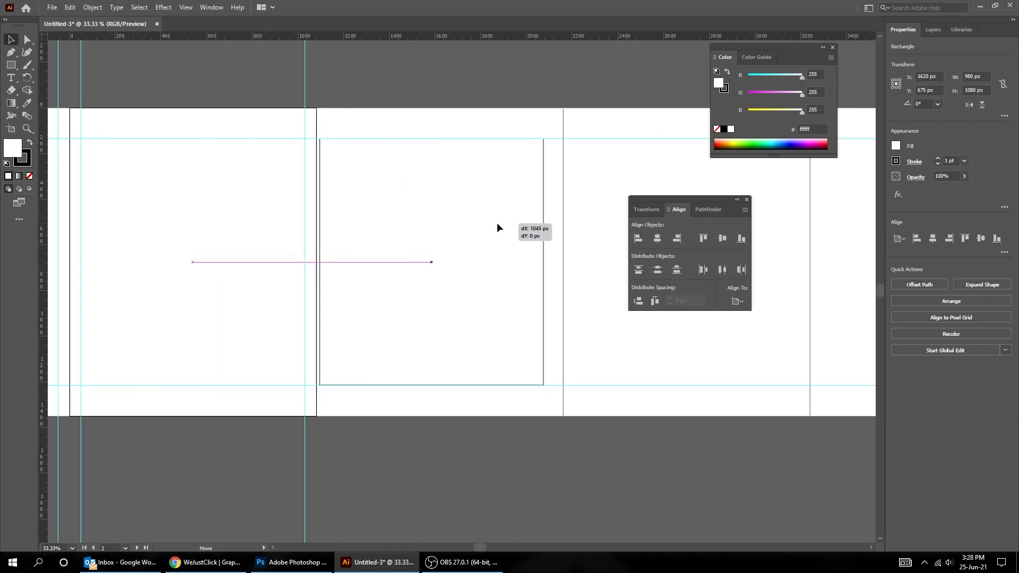
pyautogui.click(640, 237)
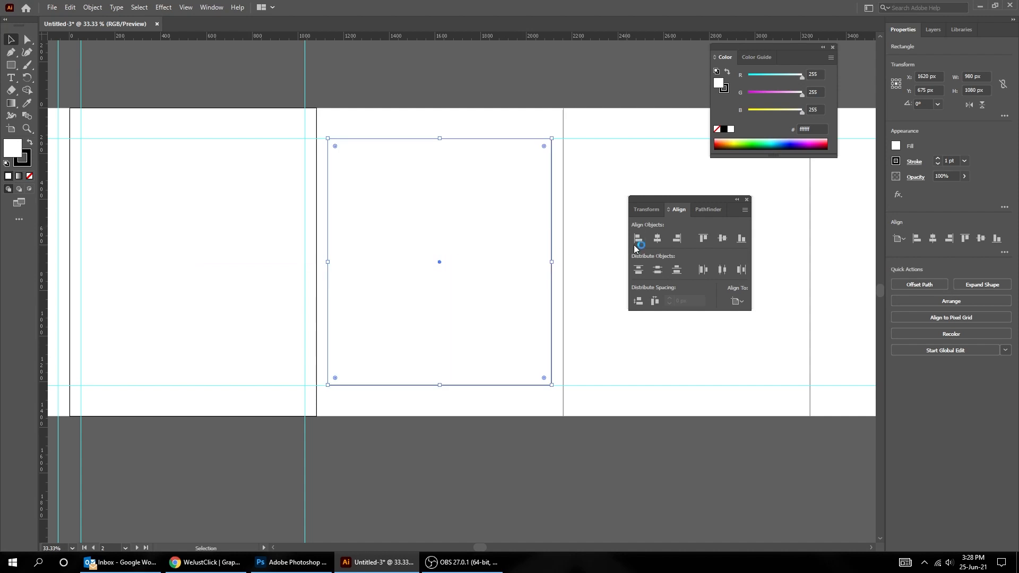
pyautogui.click(639, 239)
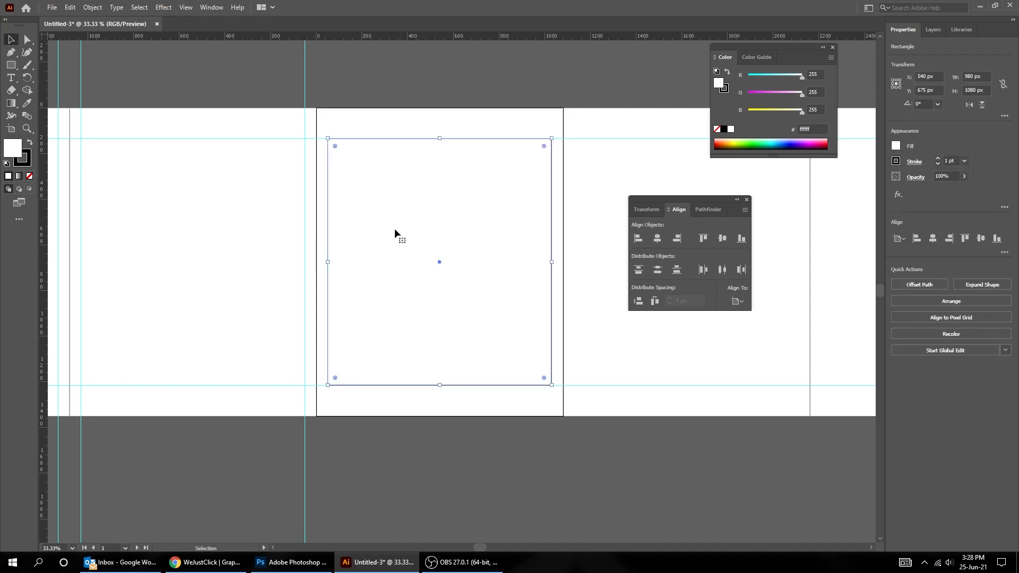
pyautogui.moveTo(637, 237)
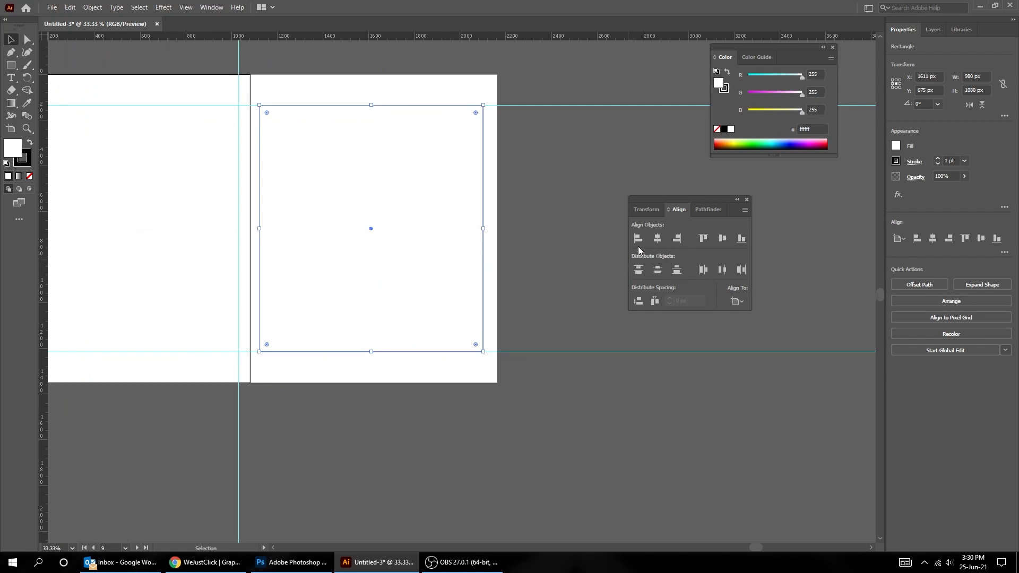
pyautogui.click(657, 238)
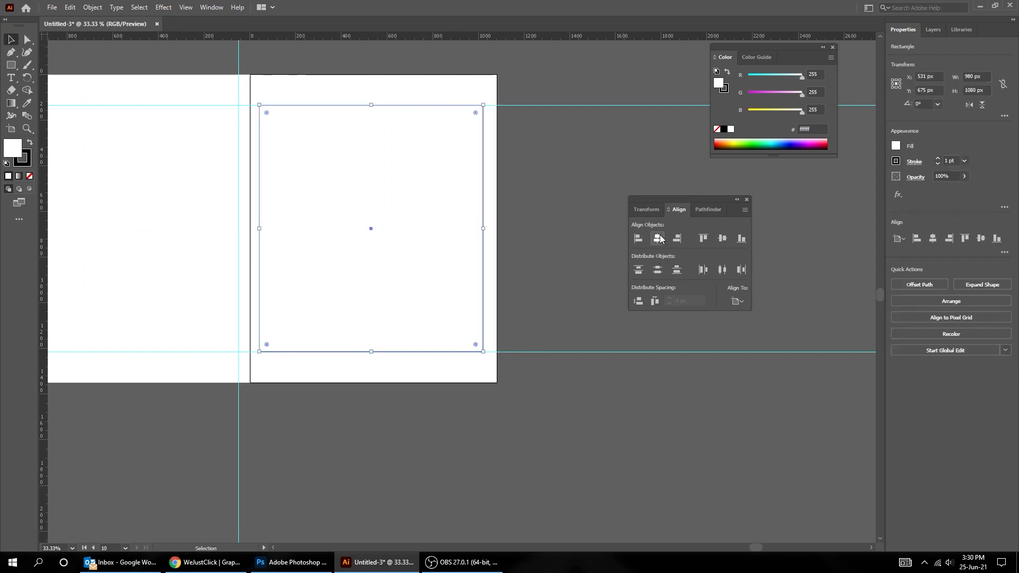
pyautogui.click(657, 237)
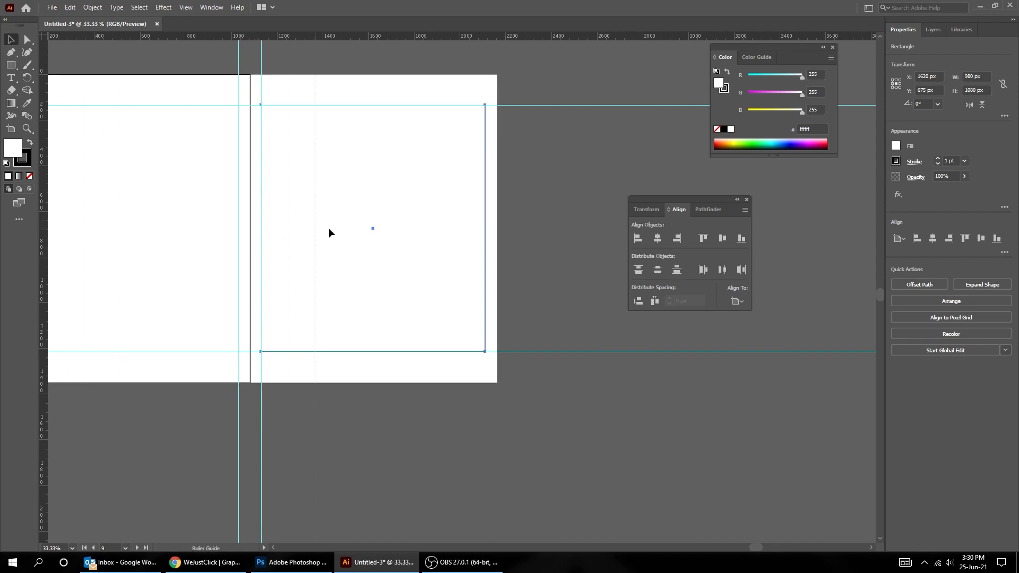
pyautogui.click(372, 228)
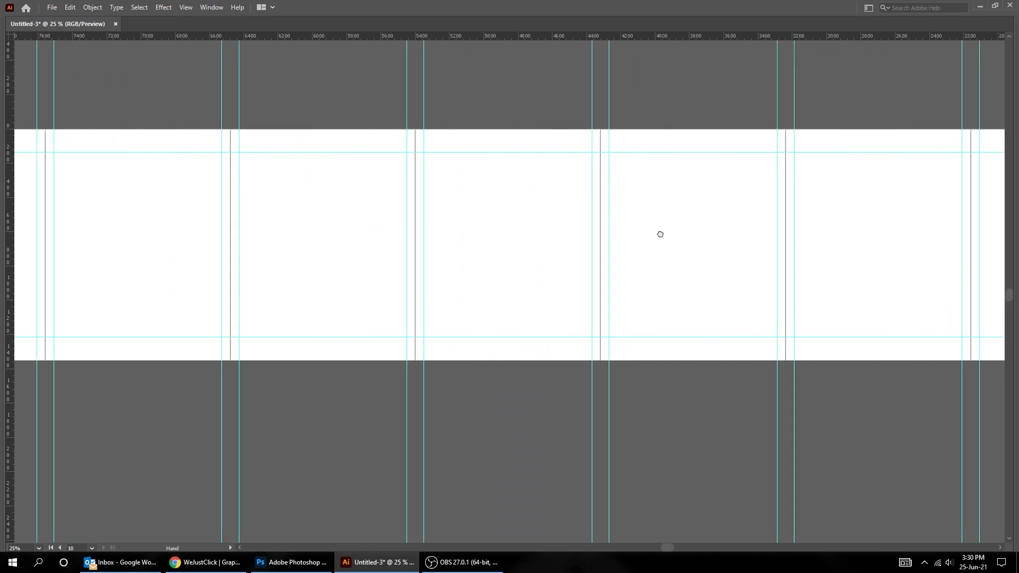
pyautogui.moveTo(659, 234); pyautogui.dragTo(379, 250)
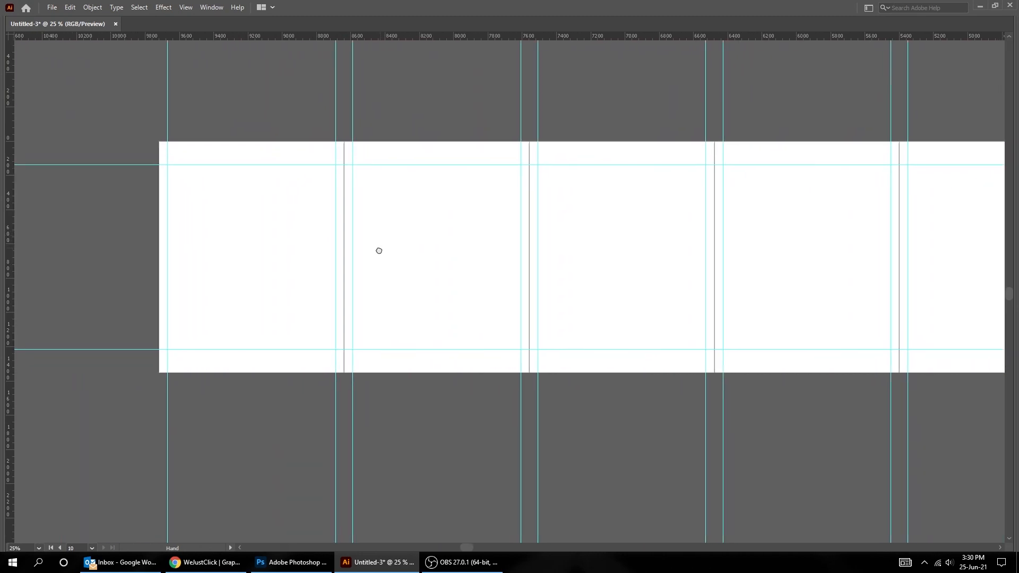
pyautogui.press('ctrl+-')
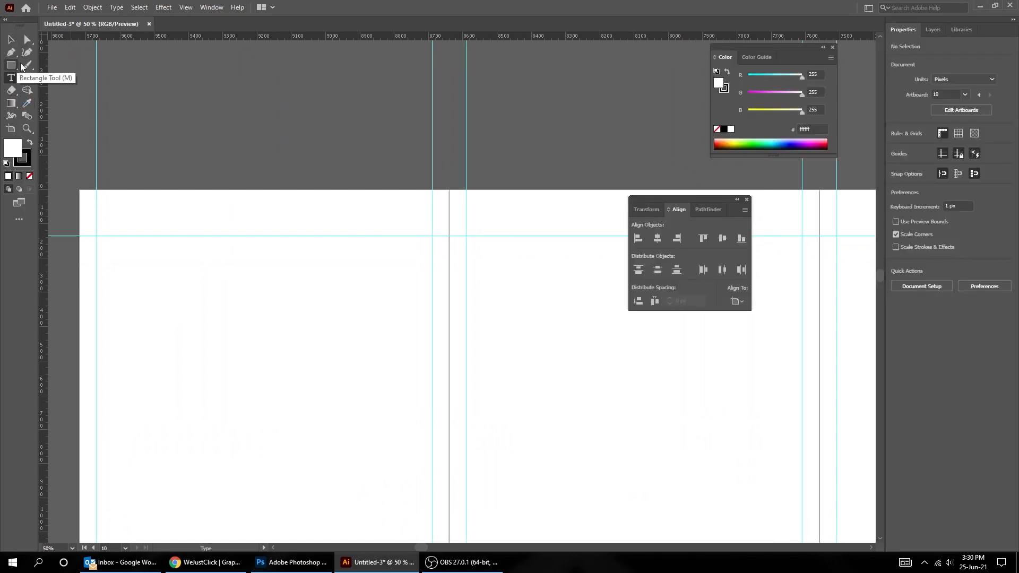
# Type the slide number 01 on the first artboard and set it in Montserrat Medium
pyautogui.click(10, 78)
pyautogui.write('01')
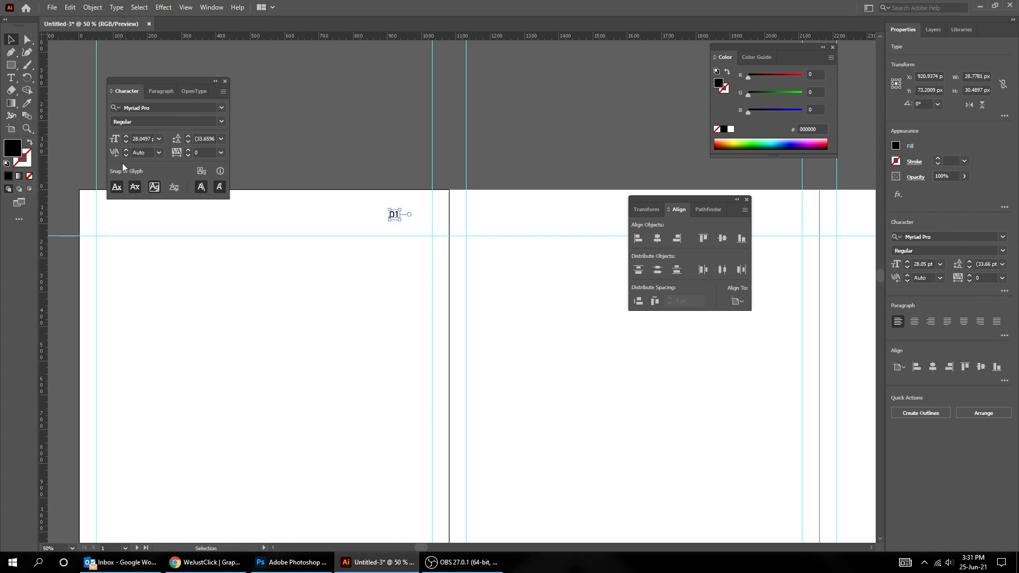
pyautogui.write('montserrr')
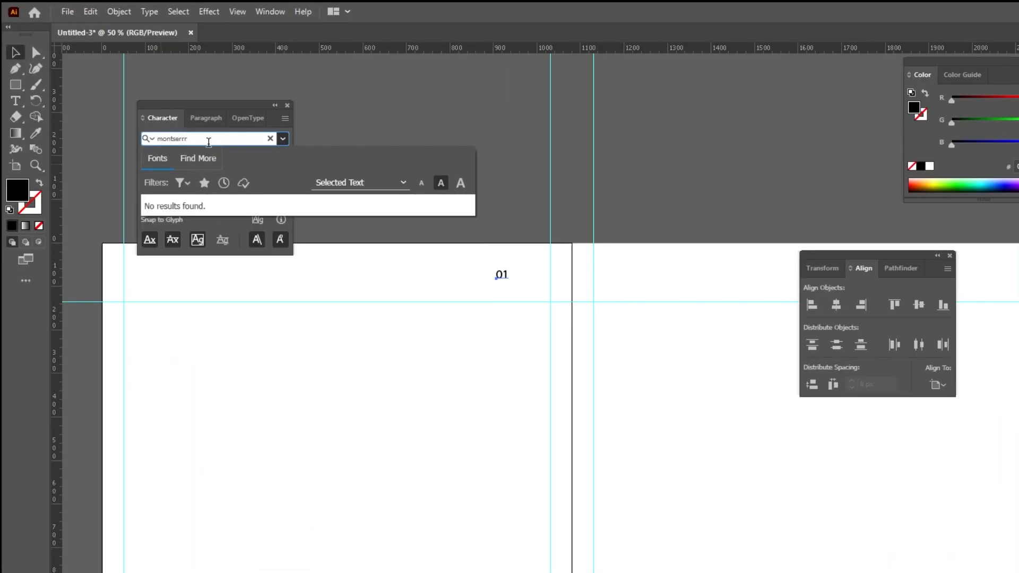
pyautogui.press('backspace')
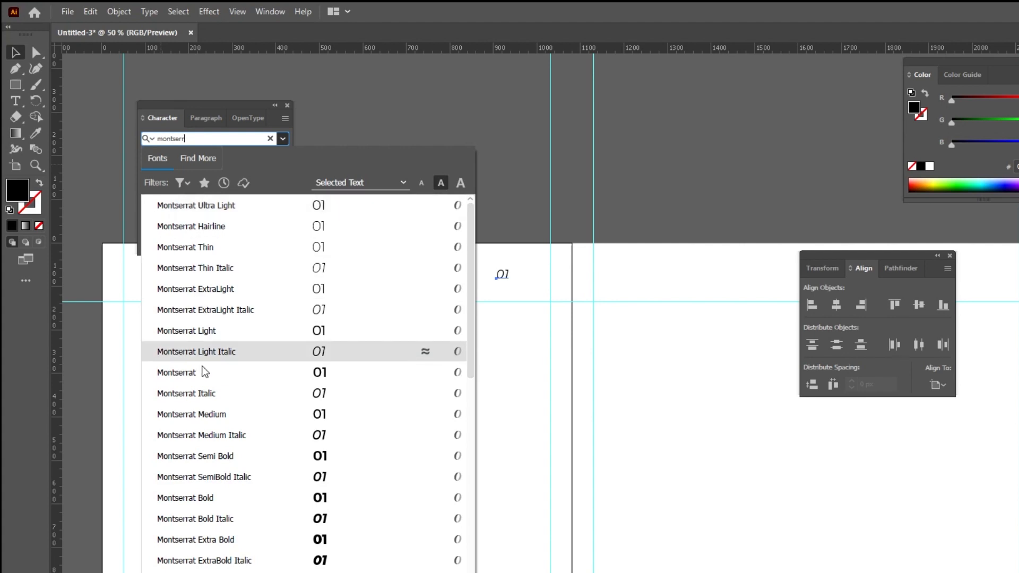
pyautogui.moveTo(224, 435)
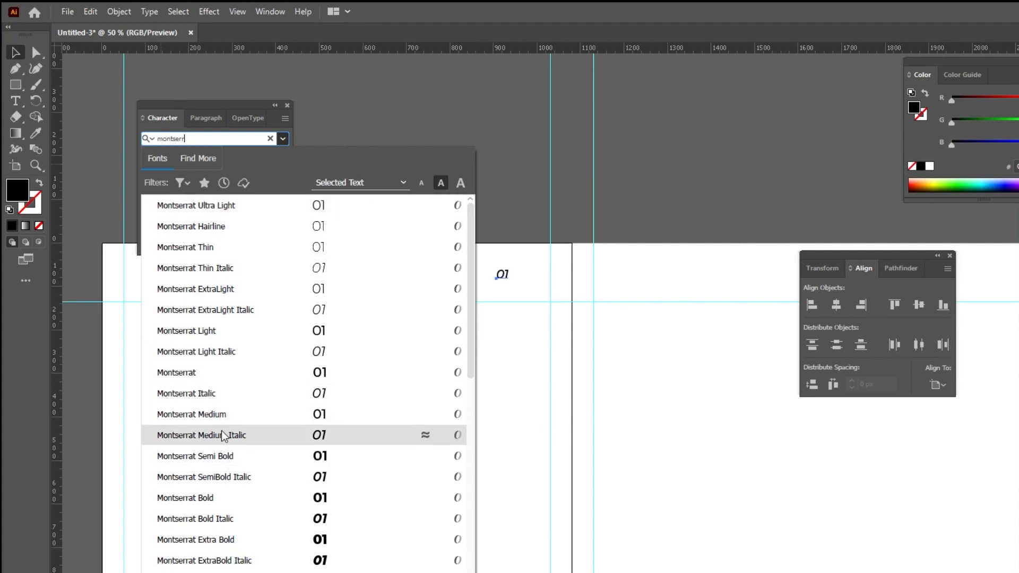
pyautogui.click(191, 413)
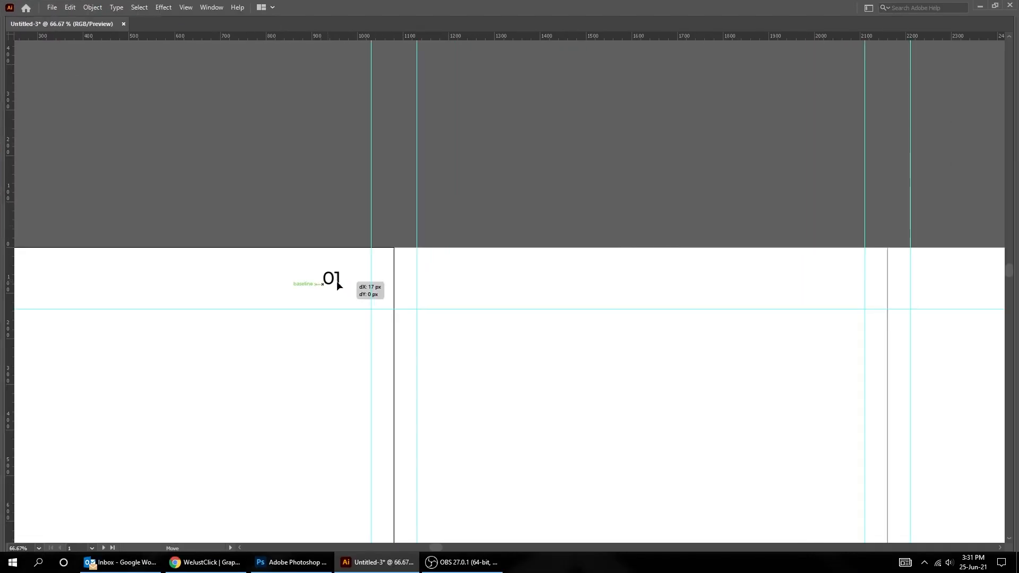
# Nudge 01 against the right margin and set it to 39 pt with tracking 10
pyautogui.moveTo(331, 283); pyautogui.dragTo(363, 286)
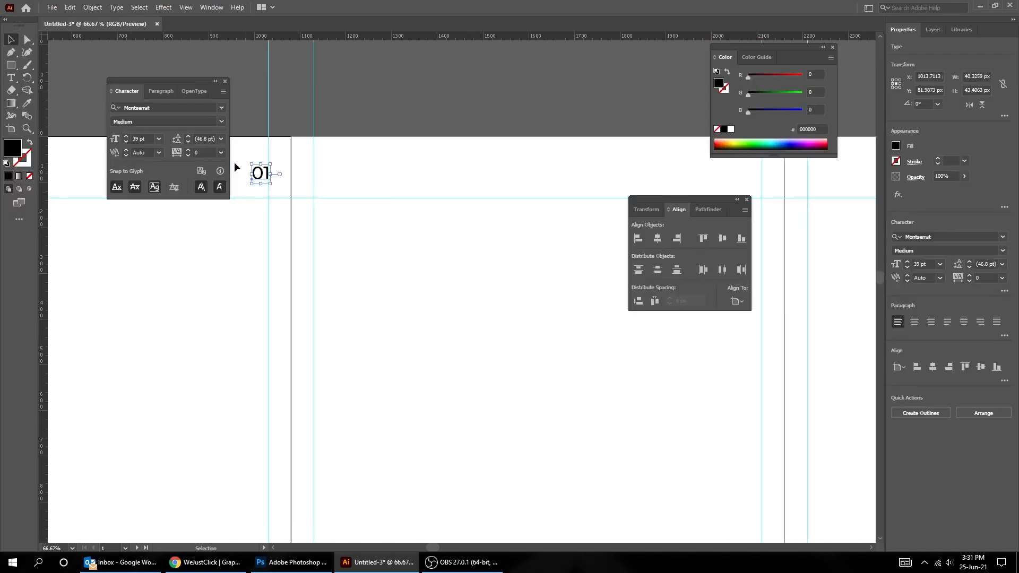
pyautogui.click(188, 148)
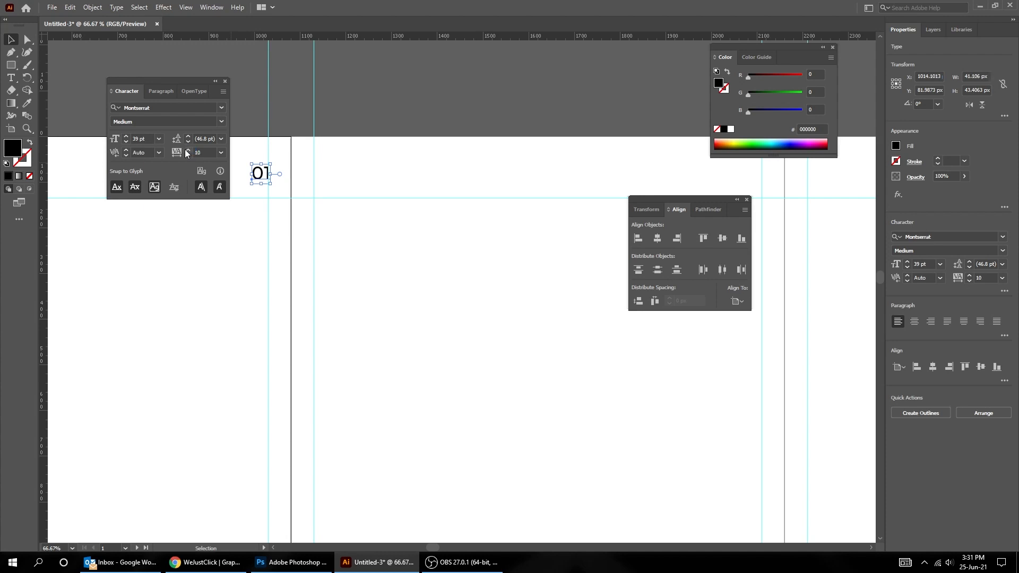
pyautogui.click(126, 136)
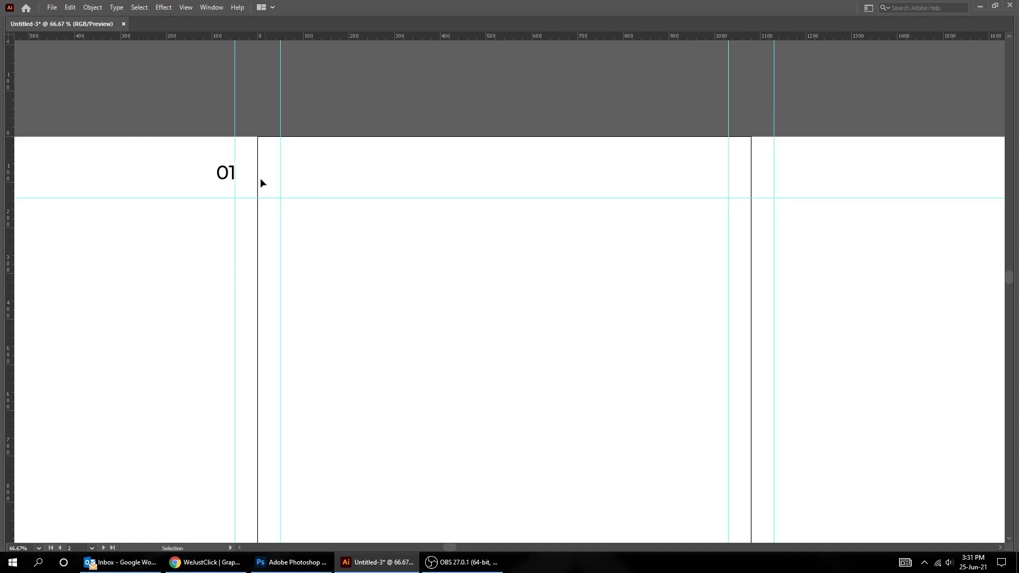
# Duplicate the number onto slide 2, change it to 02, and snap it to the right margin
pyautogui.moveTo(226, 172); pyautogui.dragTo(311, 172)
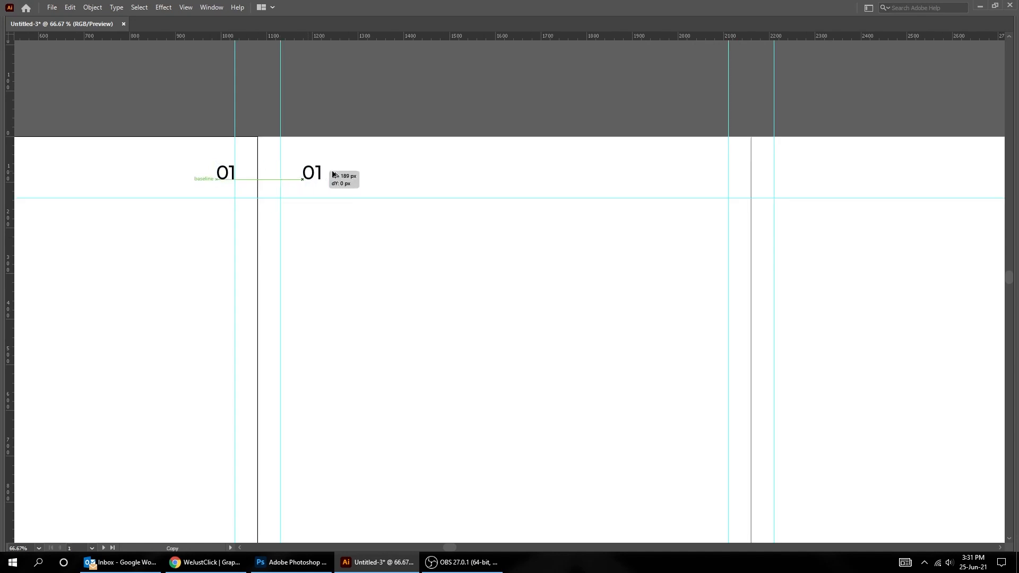
pyautogui.moveTo(309, 172); pyautogui.dragTo(712, 172)
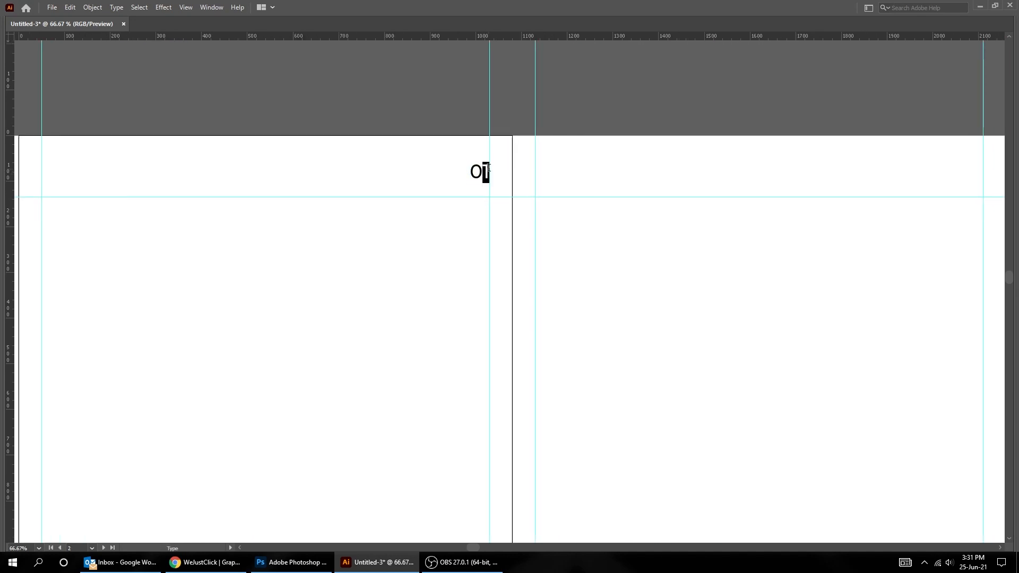
pyautogui.write('2')
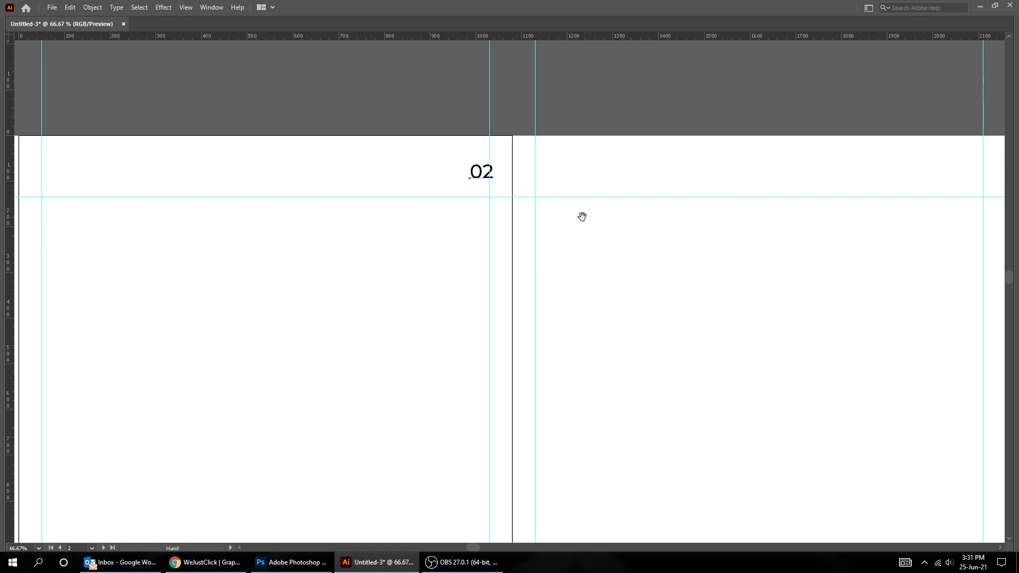
pyautogui.moveTo(481, 171); pyautogui.dragTo(475, 171)
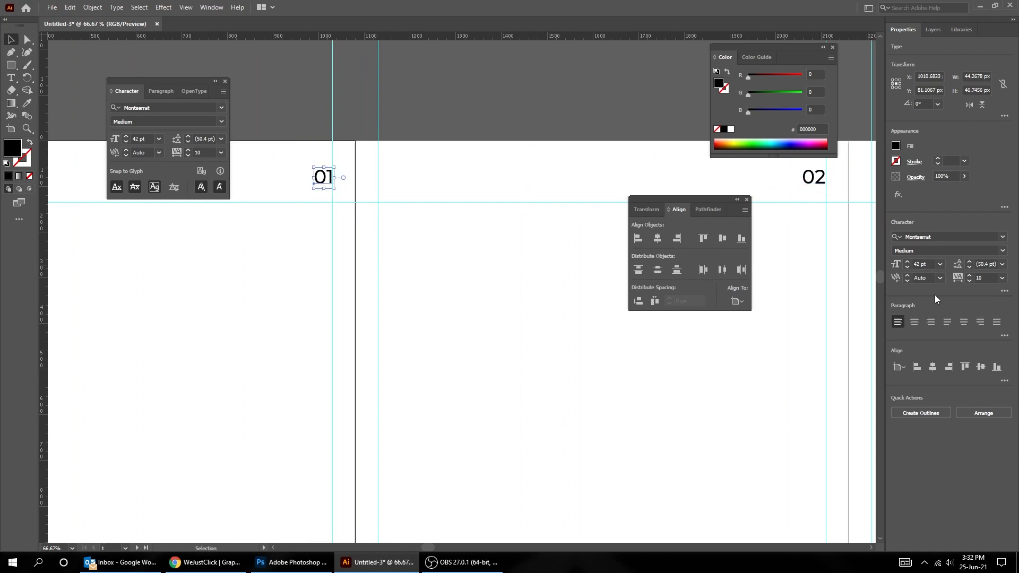
pyautogui.moveTo(323, 177); pyautogui.dragTo(307, 177)
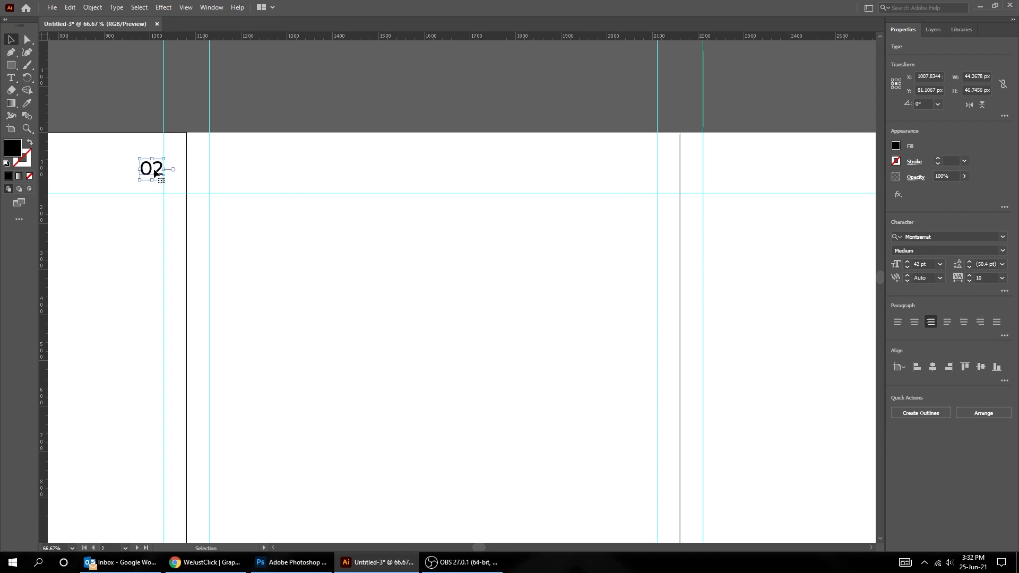
pyautogui.moveTo(151, 169); pyautogui.dragTo(627, 169)
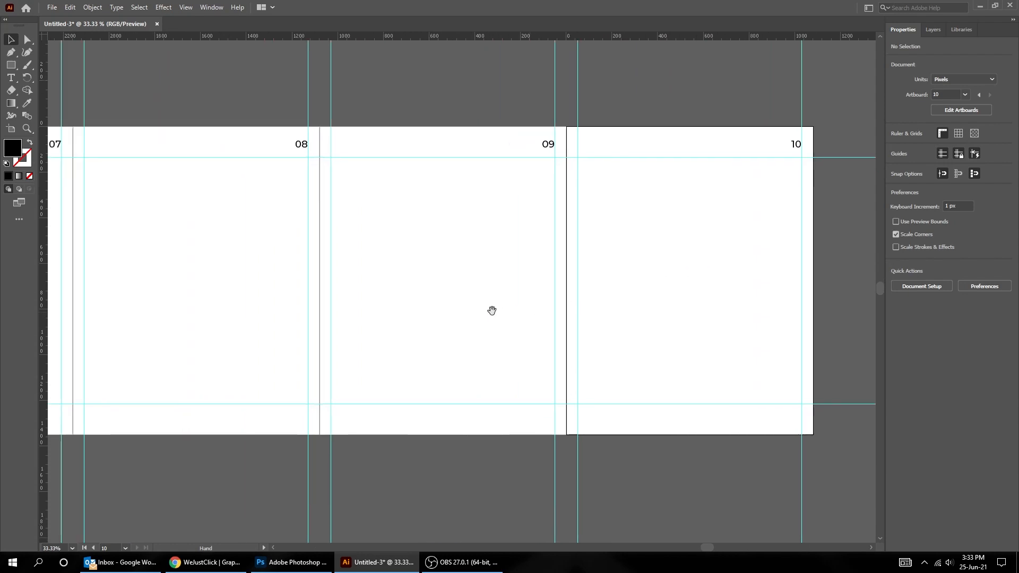
# Pan across the numbered slides, then bring up the File menu
pyautogui.moveTo(492, 310); pyautogui.dragTo(607, 274)
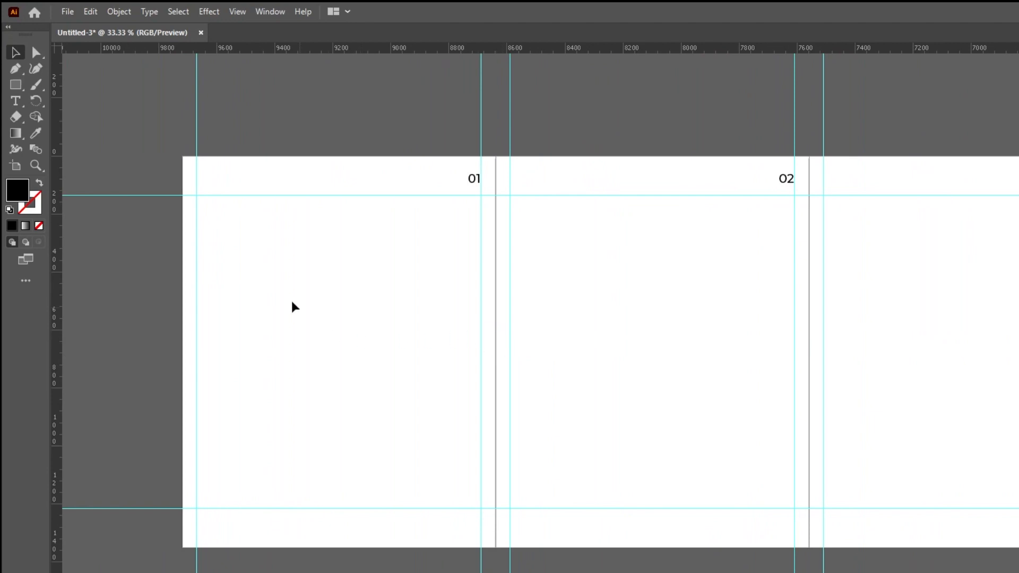
pyautogui.click(67, 11)
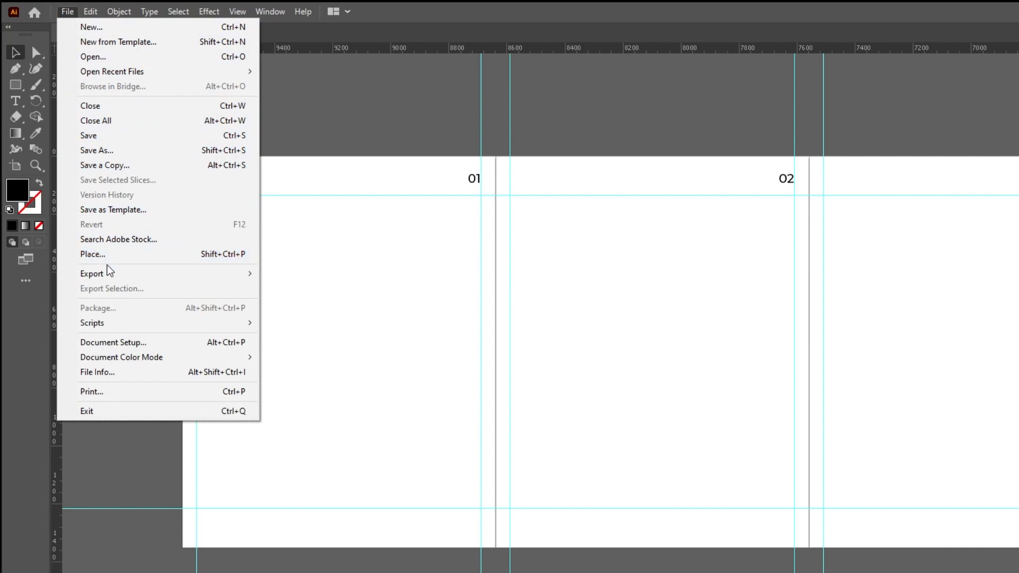
pyautogui.moveTo(92, 273)
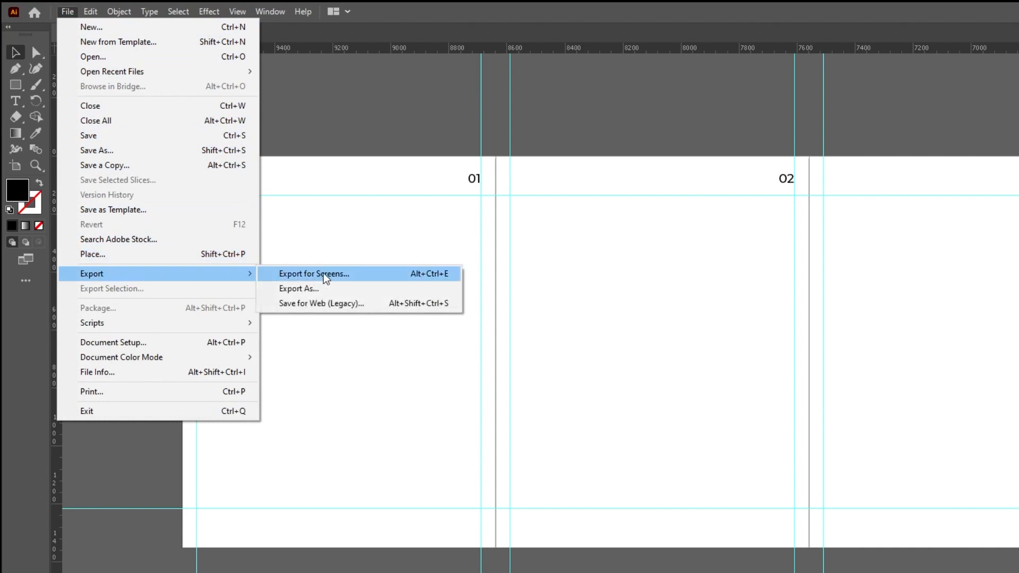
# Export all ten artboards as JPG 100 into the carousel tutorial folder via Export for Screens
pyautogui.click(313, 274)
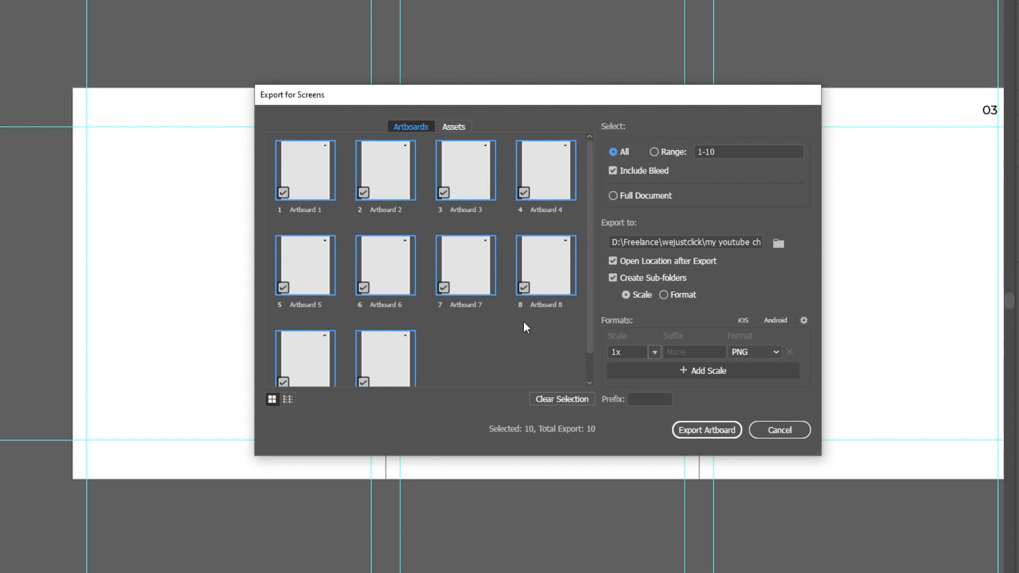
pyautogui.moveTo(765, 246)
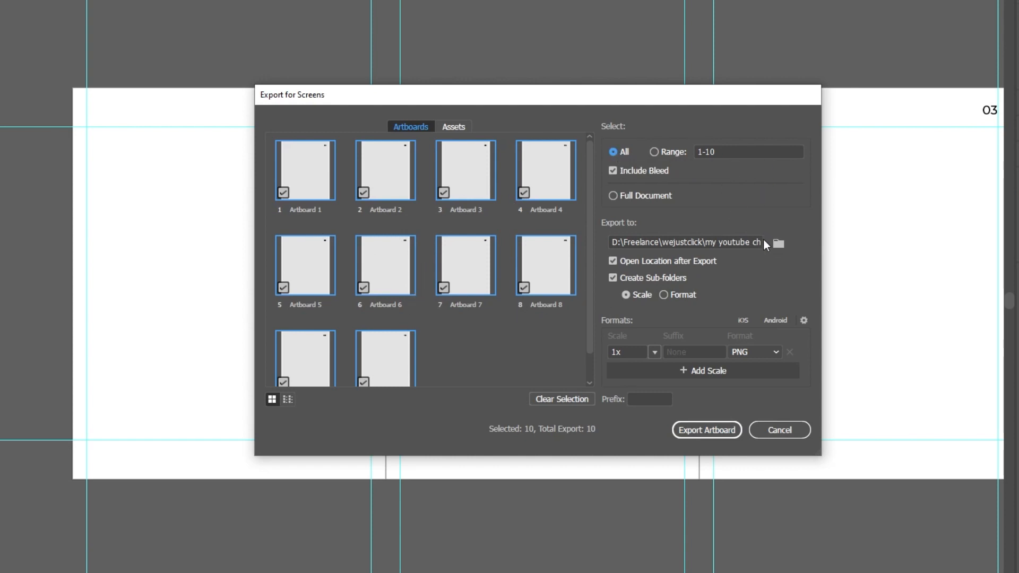
pyautogui.click(777, 242)
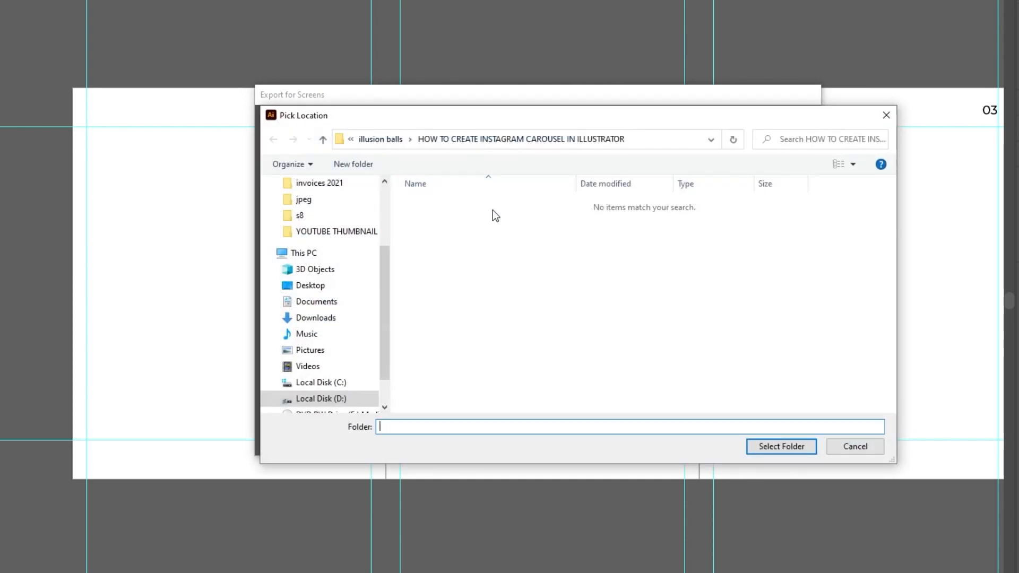
pyautogui.click(781, 446)
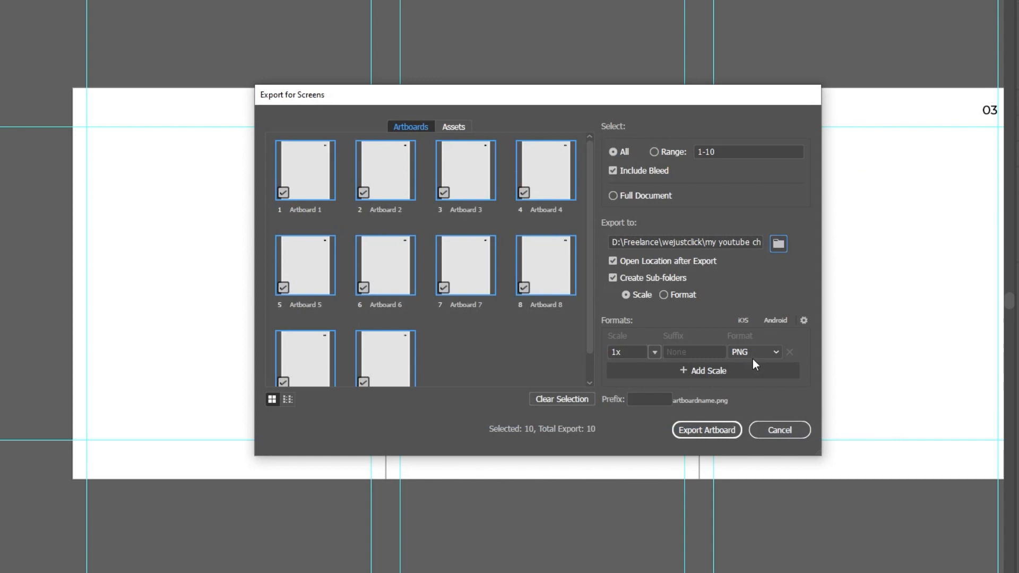
pyautogui.click(753, 352)
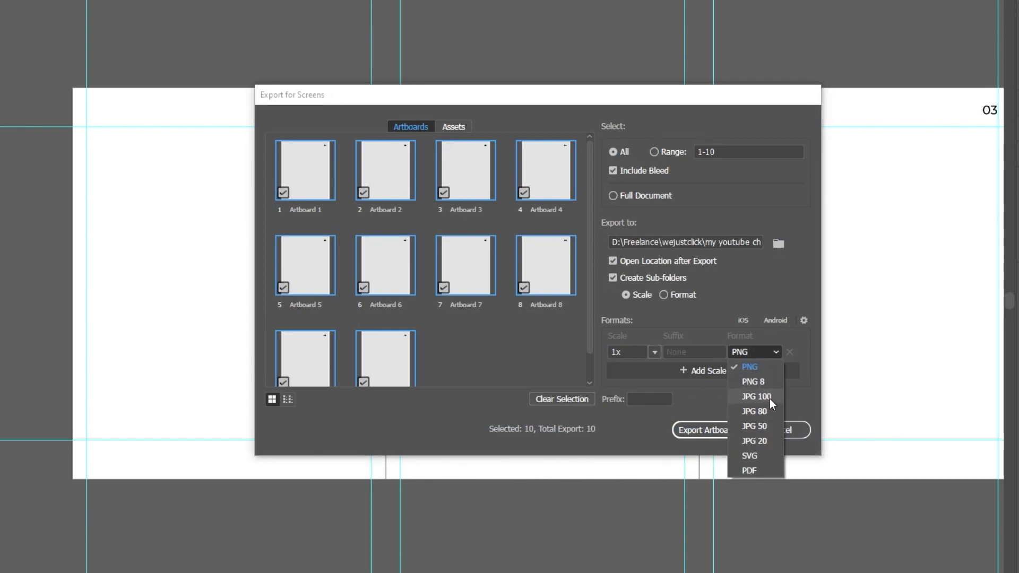
pyautogui.click(756, 396)
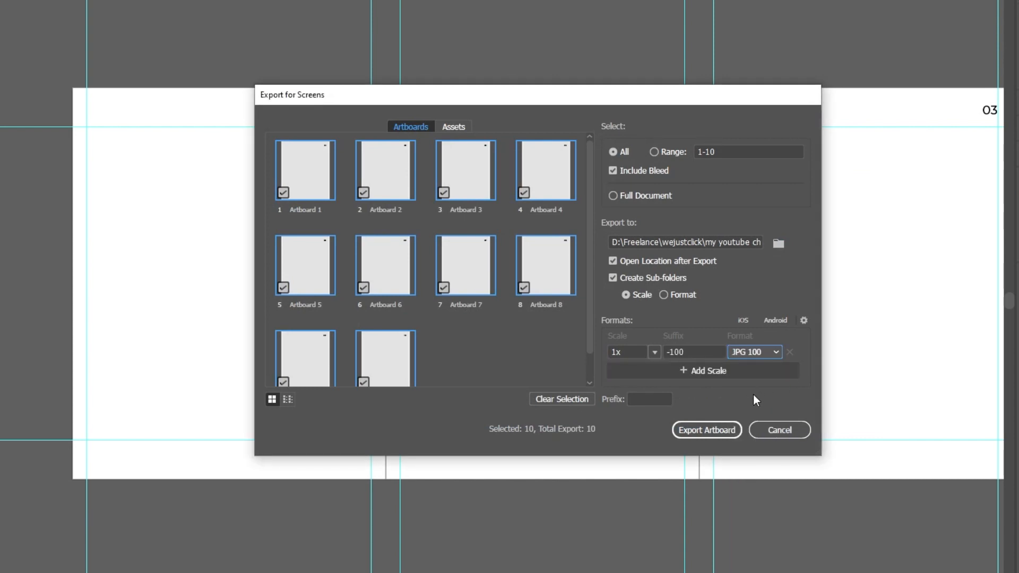
pyautogui.click(706, 430)
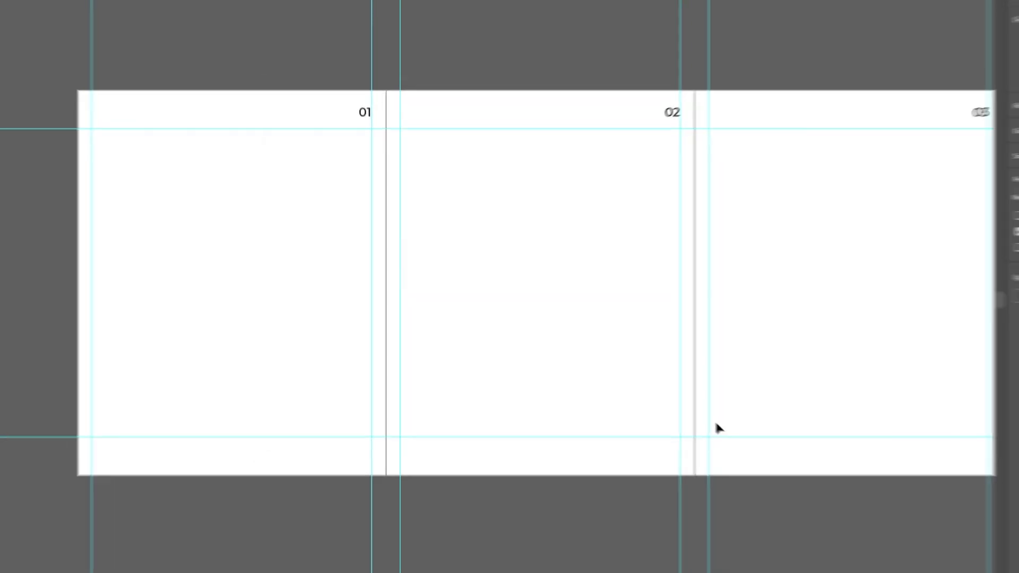
# Open the 1x export folder and inspect slides Artboard 1-100 through Artboard 10-100
pyautogui.click(547, 562)
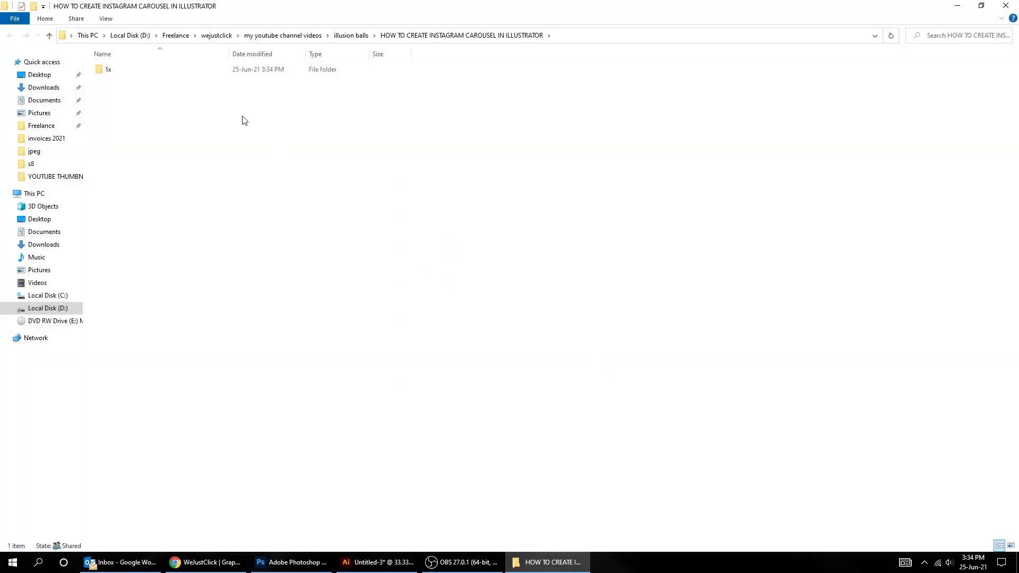
pyautogui.doubleClick(104, 69)
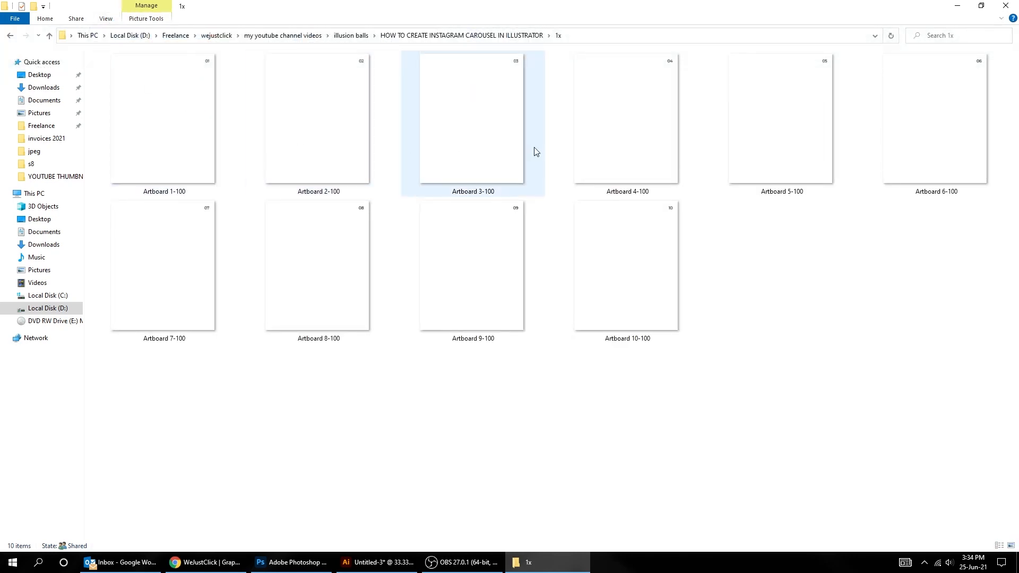
pyautogui.click(626, 265)
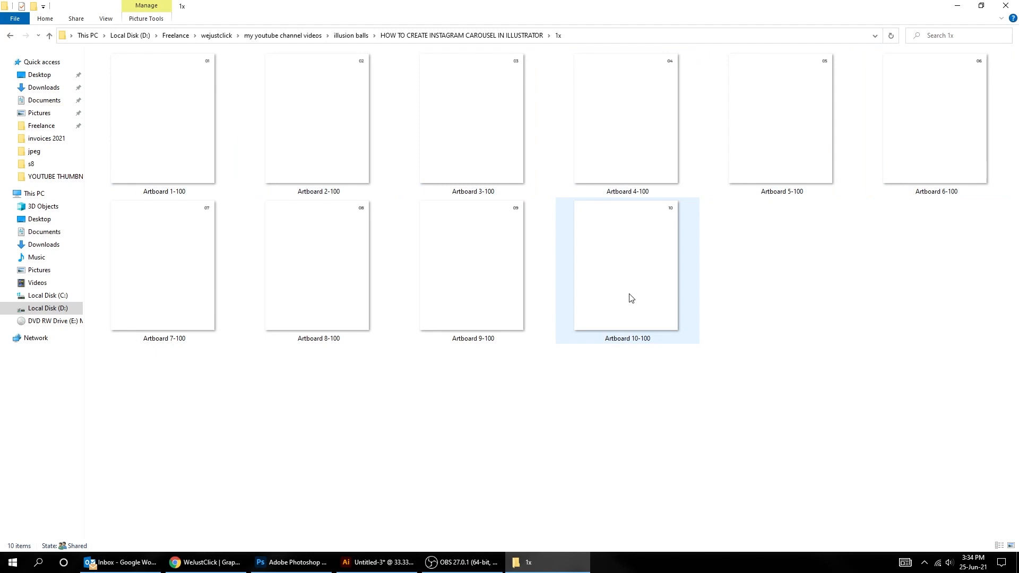
pyautogui.click(164, 120)
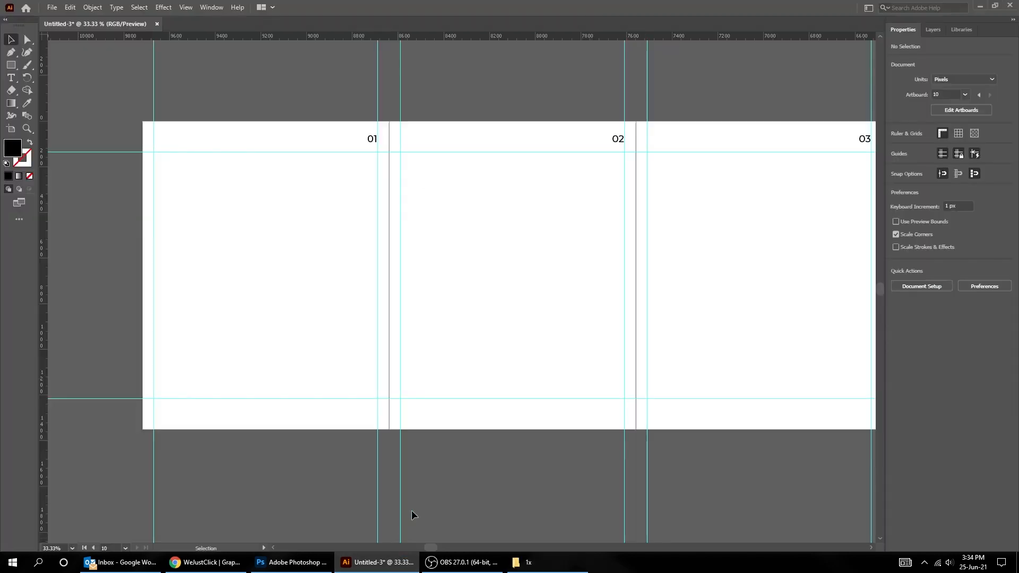
# Save as template '10 slide instagram carousel twmplate- portrait size' and select the .AIT file
pyautogui.click(52, 7)
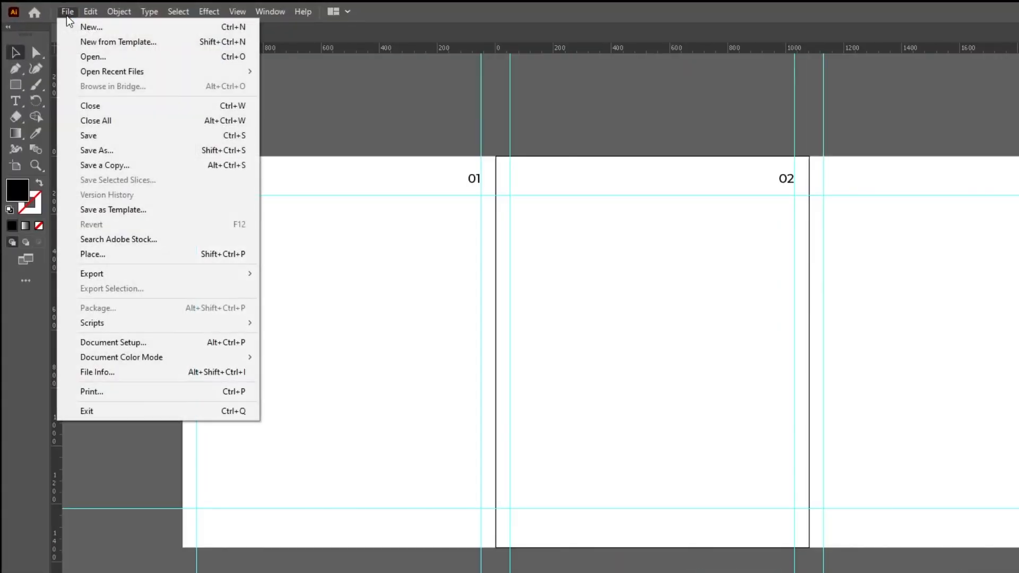
pyautogui.moveTo(135, 210)
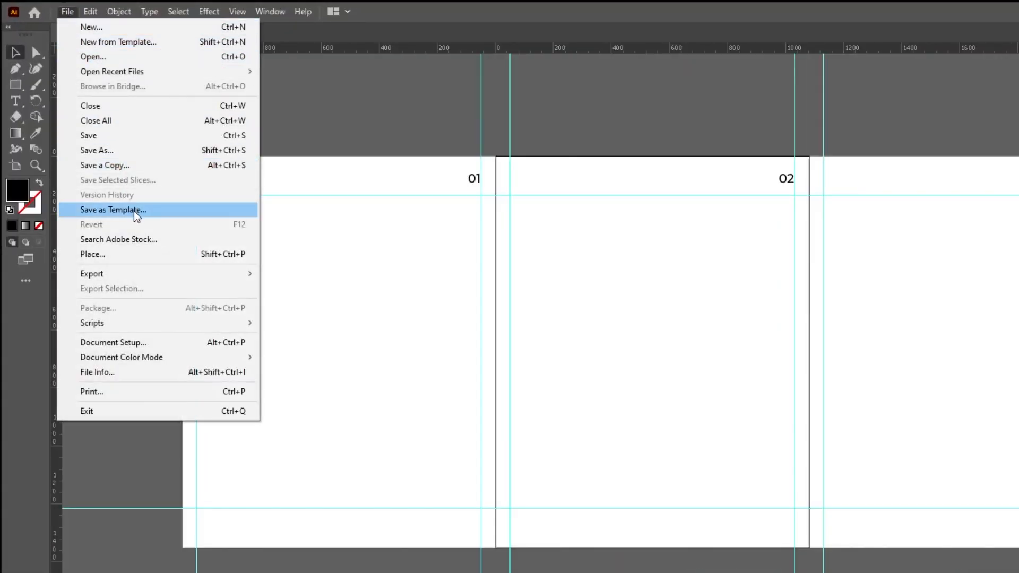
pyautogui.click(112, 209)
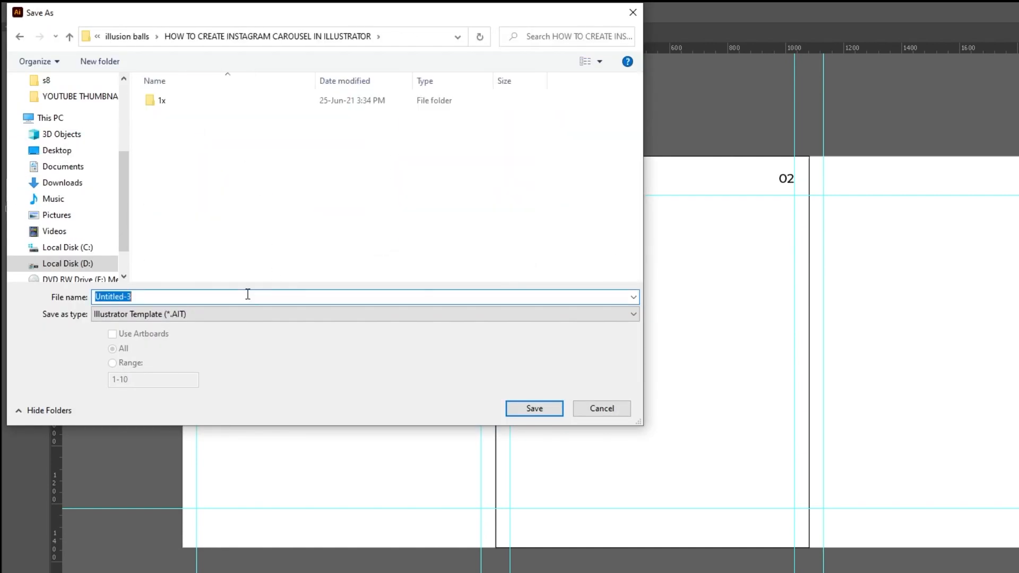
pyautogui.write('10 slide instagram ca')
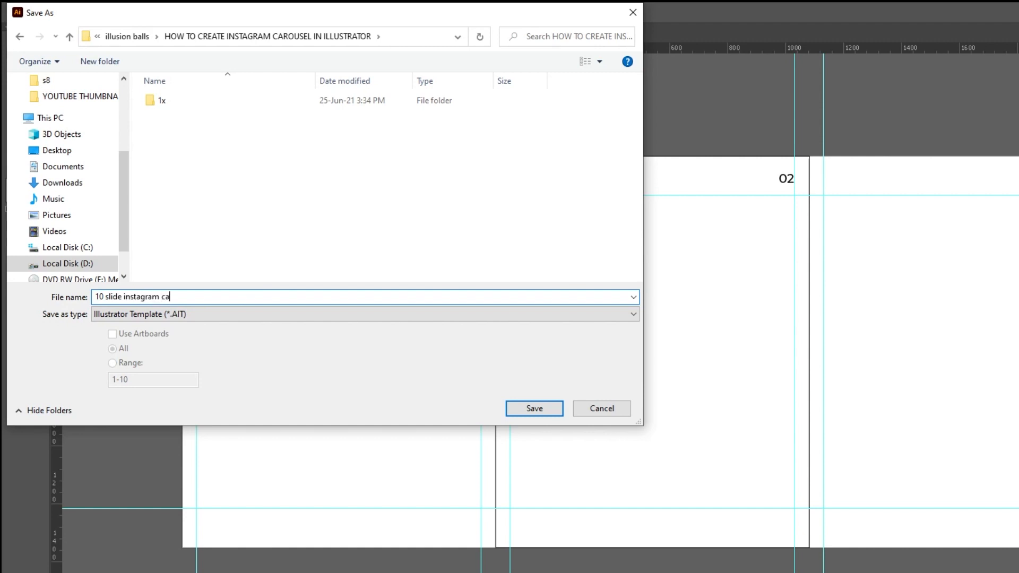
pyautogui.write('rousel twmplate- portrait size')
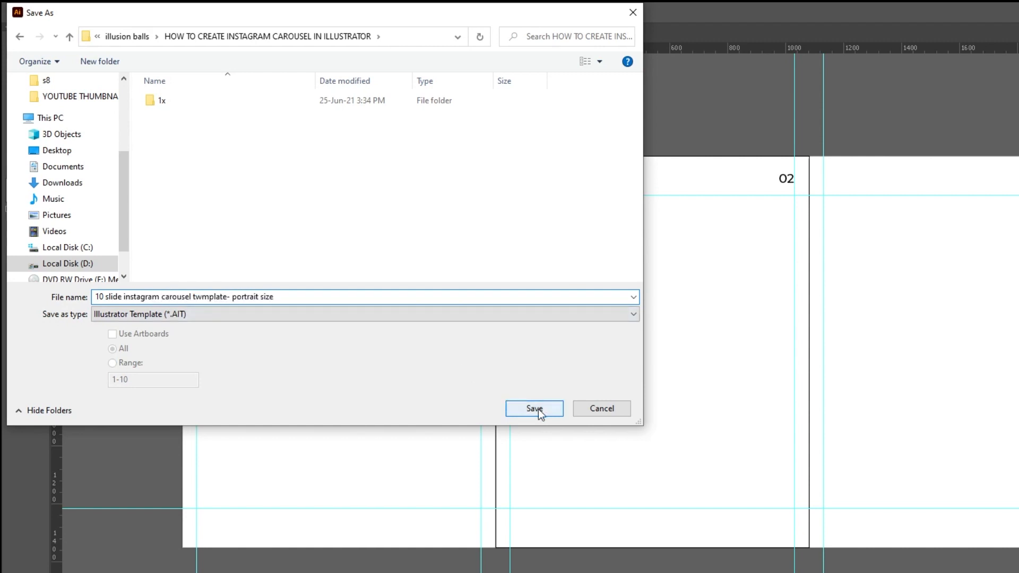
pyautogui.click(533, 408)
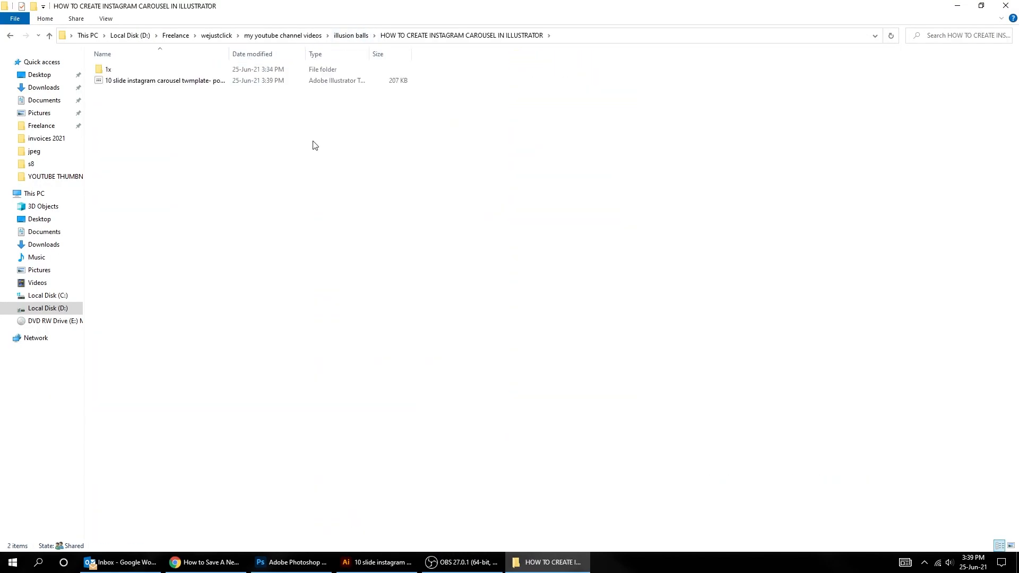
pyautogui.click(164, 80)
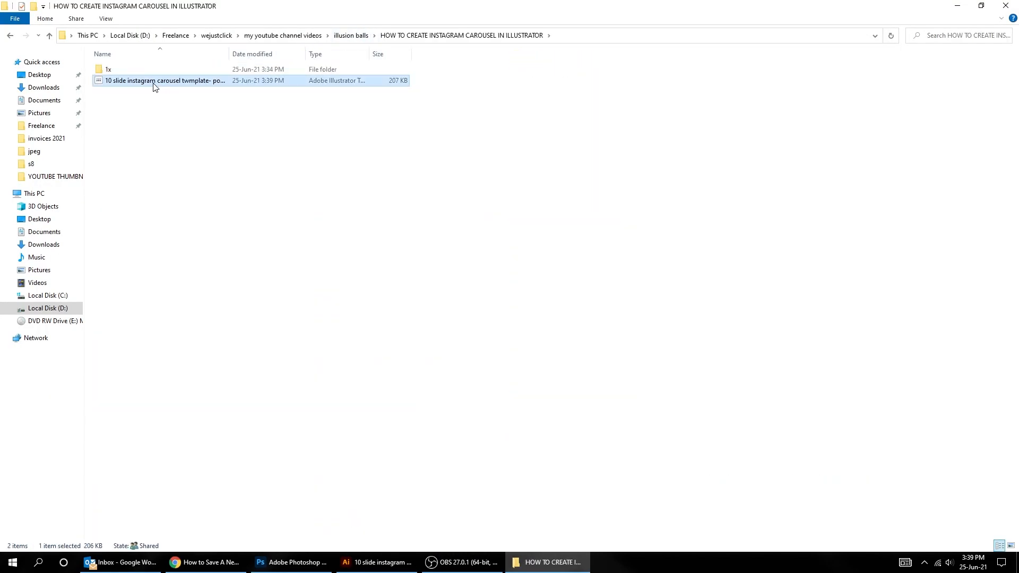